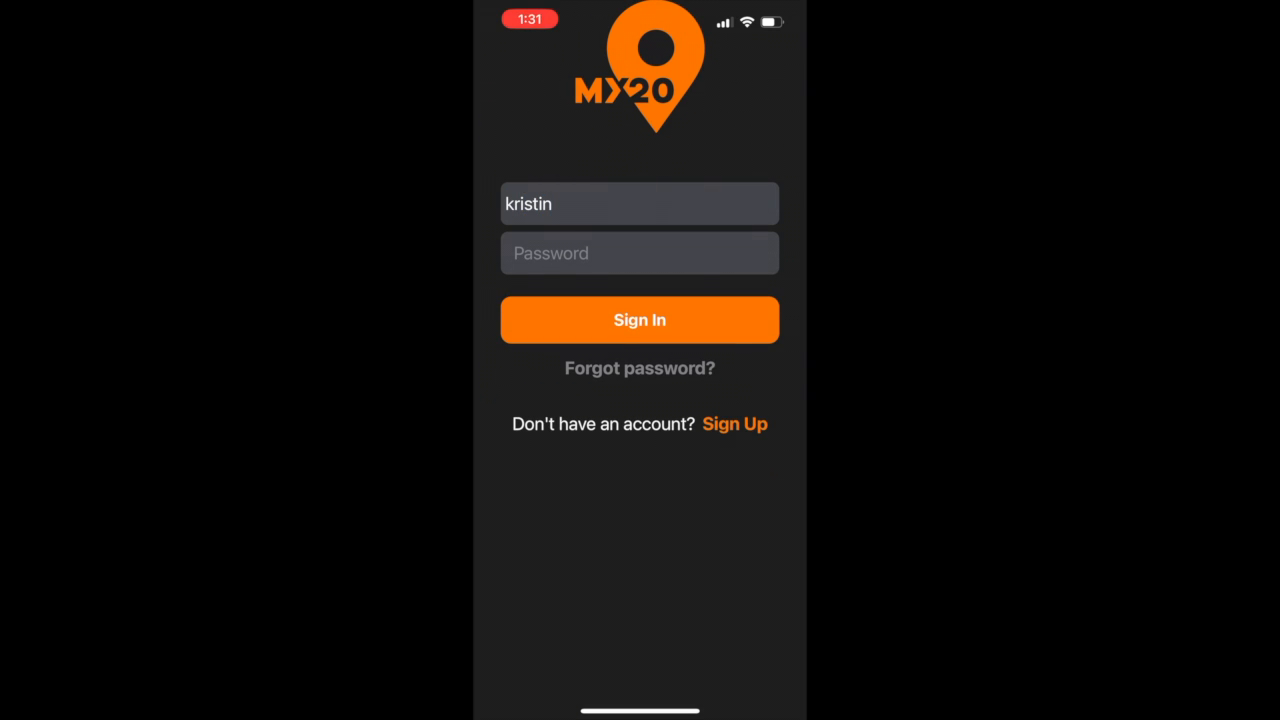
Enter the account password, sign in, and scroll the loaded home screen
click(639, 253)
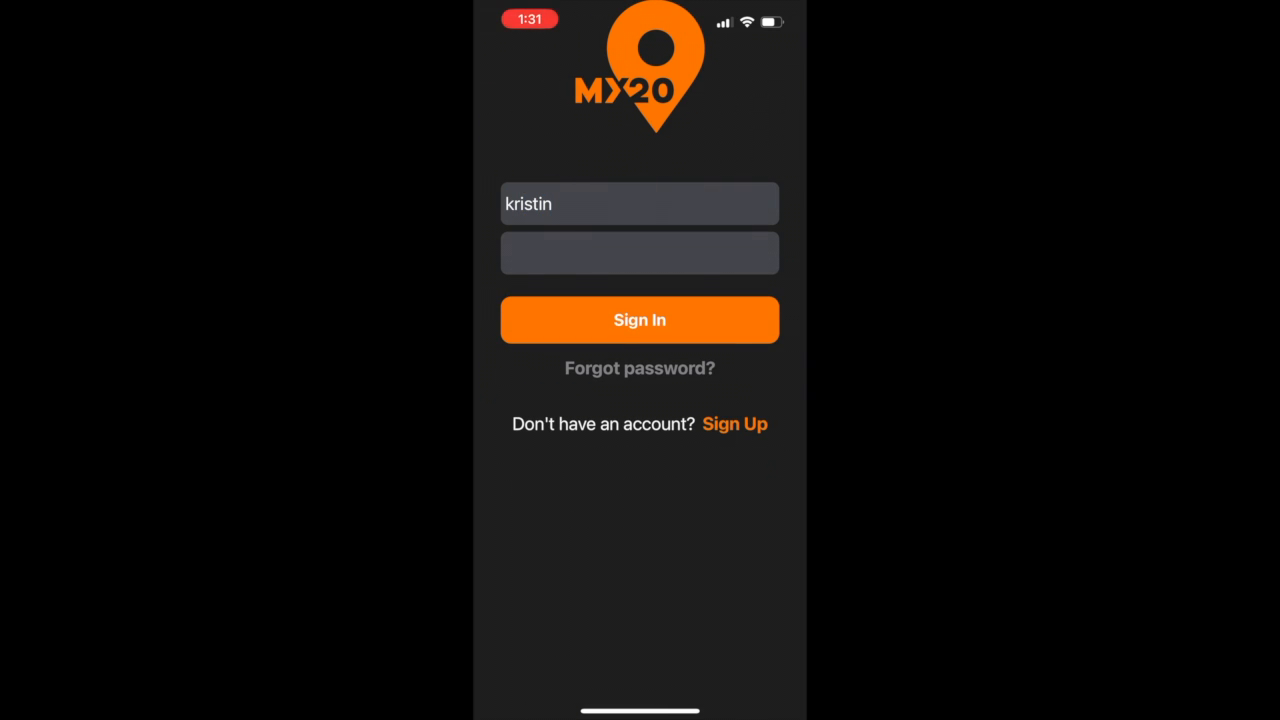
click(639, 320)
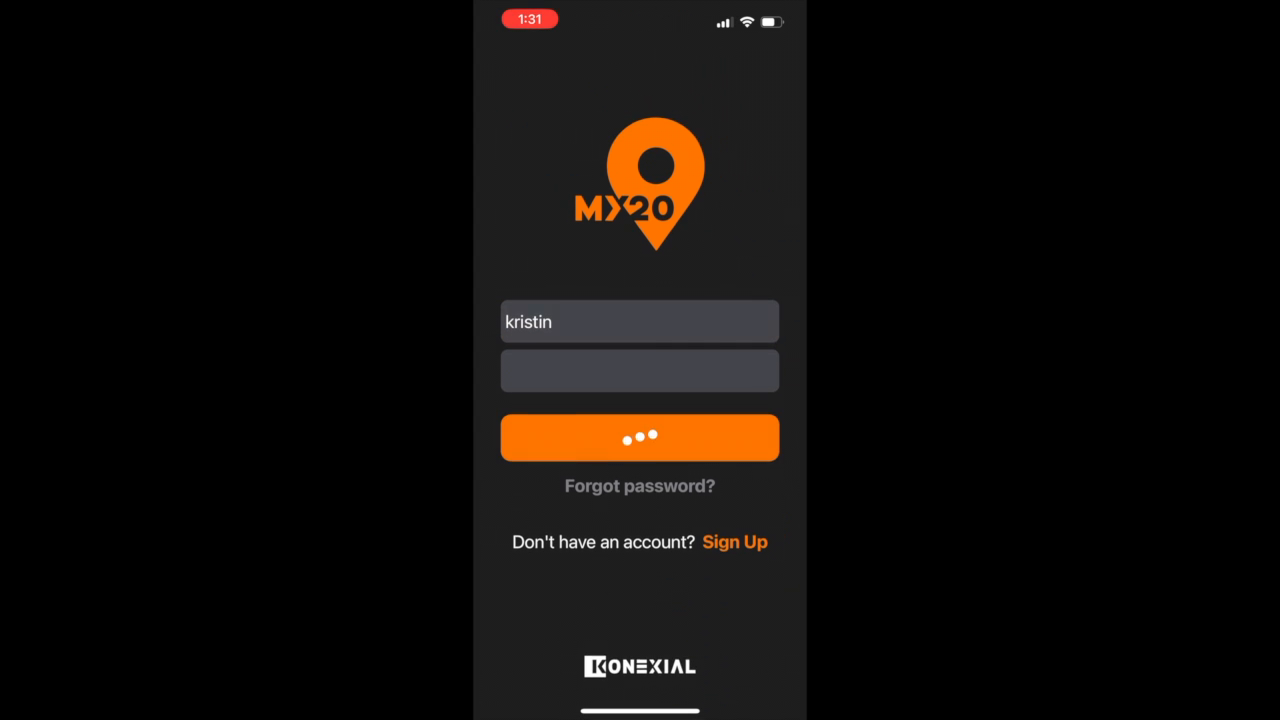
click(640, 437)
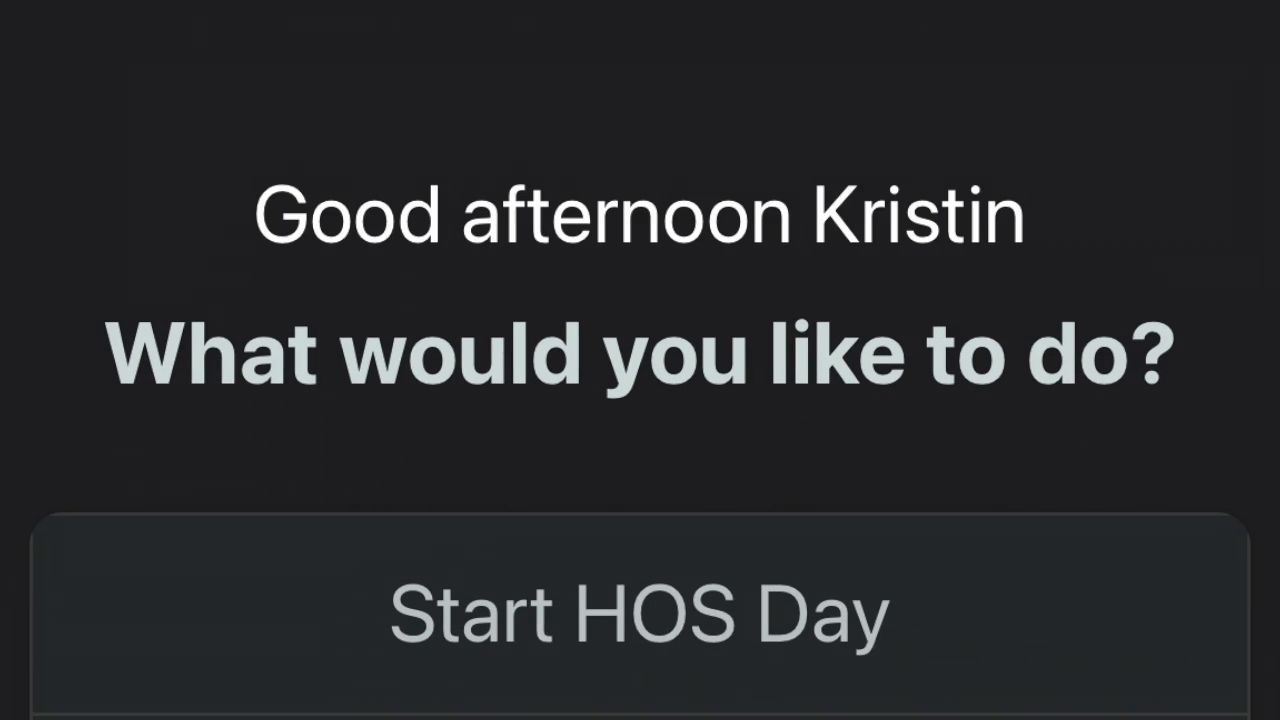
scroll(down, 3)
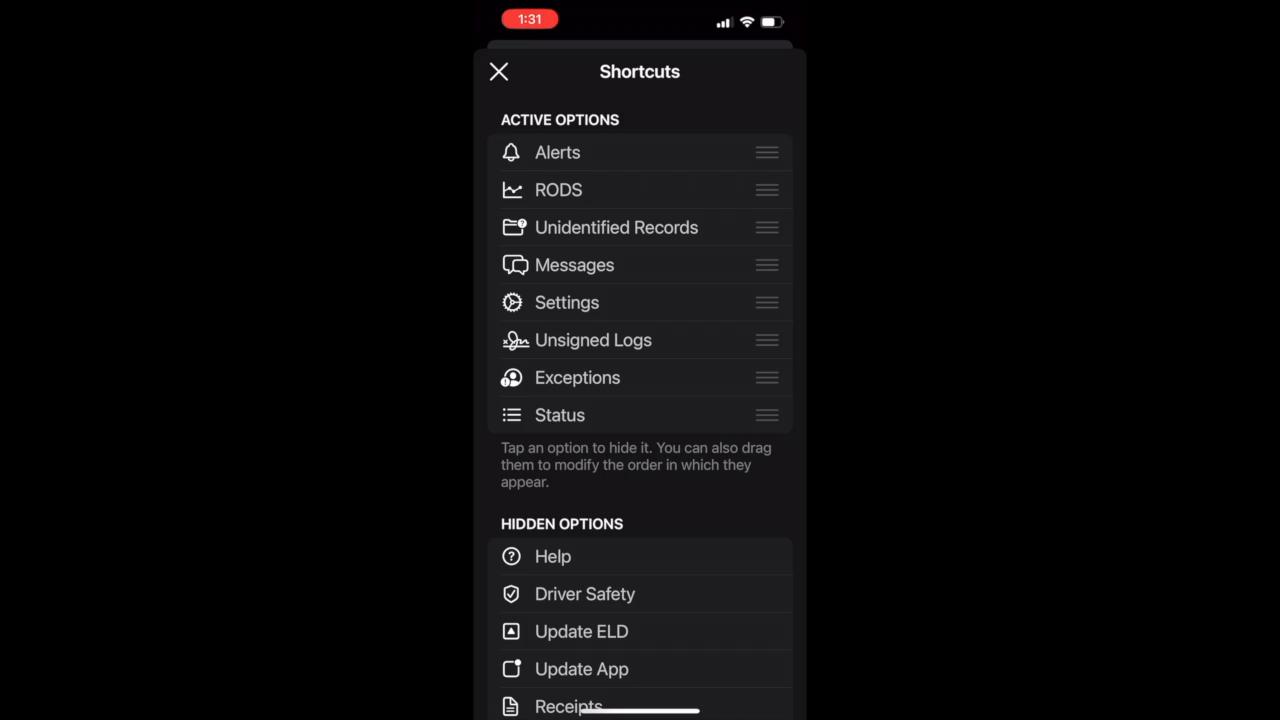
Move Settings to Hidden Options and drag Status to the top of the active shortcuts
click(566, 302)
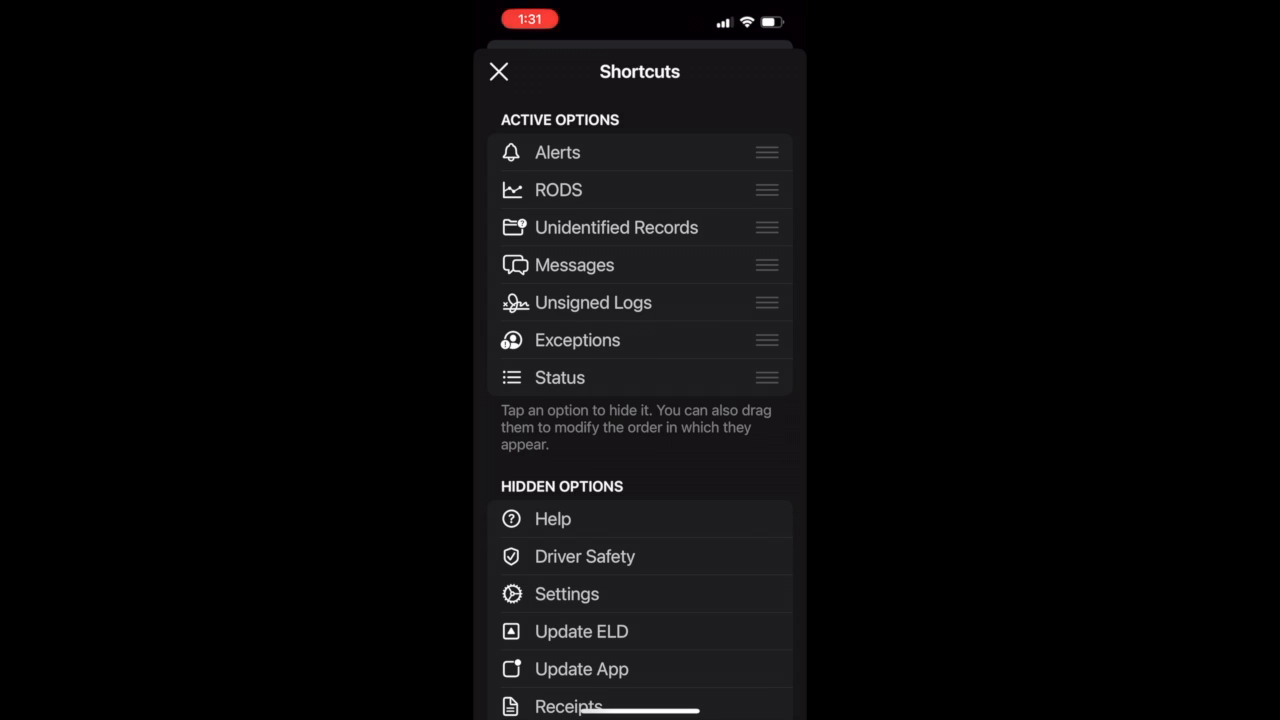
drag(559, 377, 559, 152)
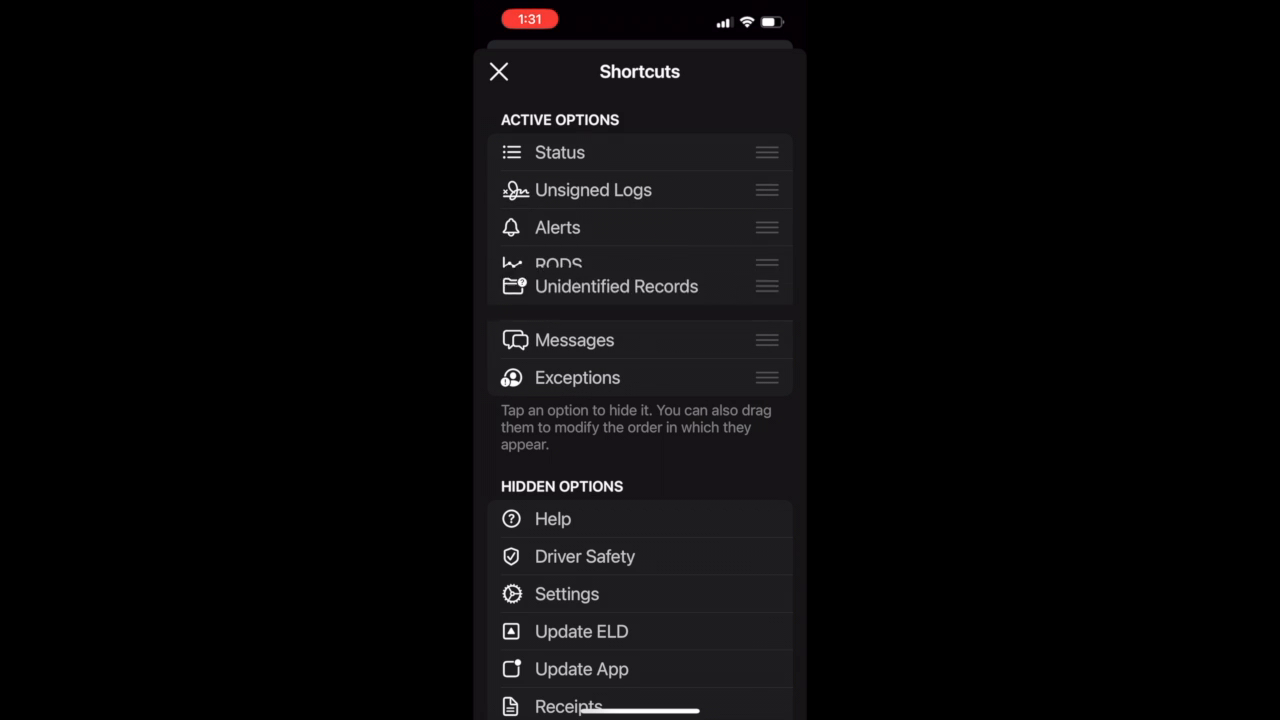
click(499, 71)
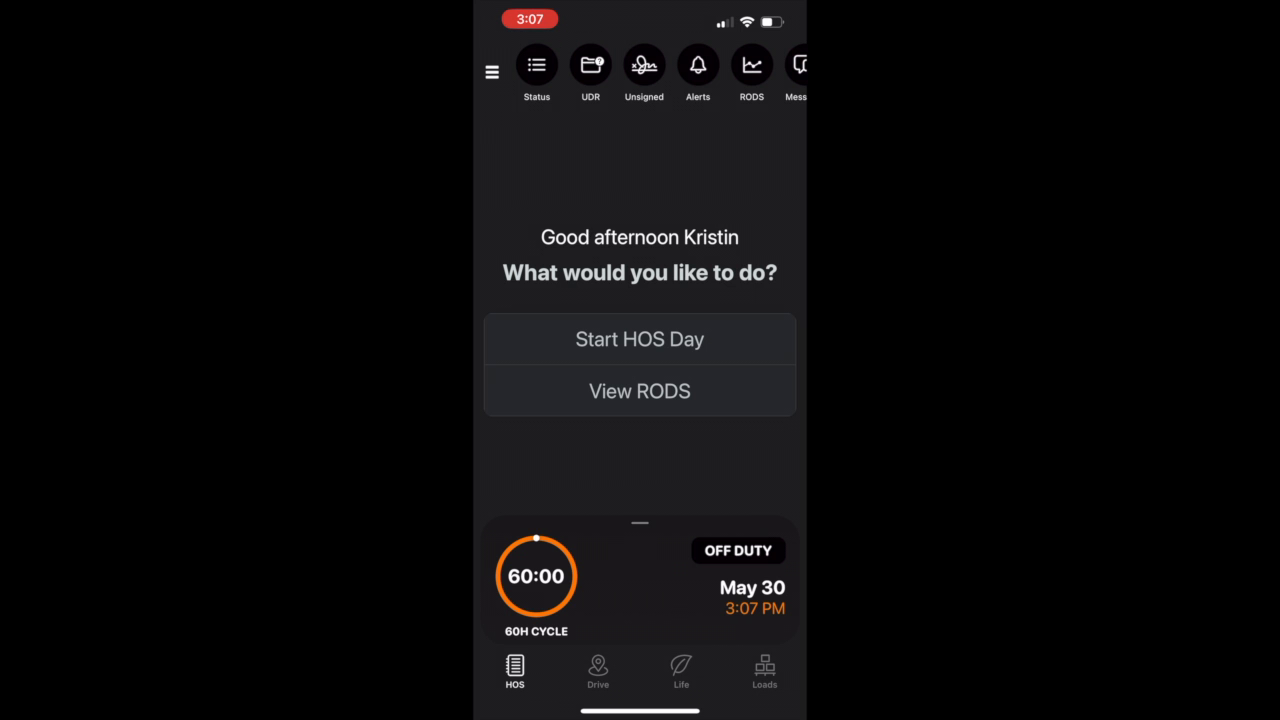
Preview the OFF DUTY status options, then cycle the clock ring to 14H HOS
click(737, 551)
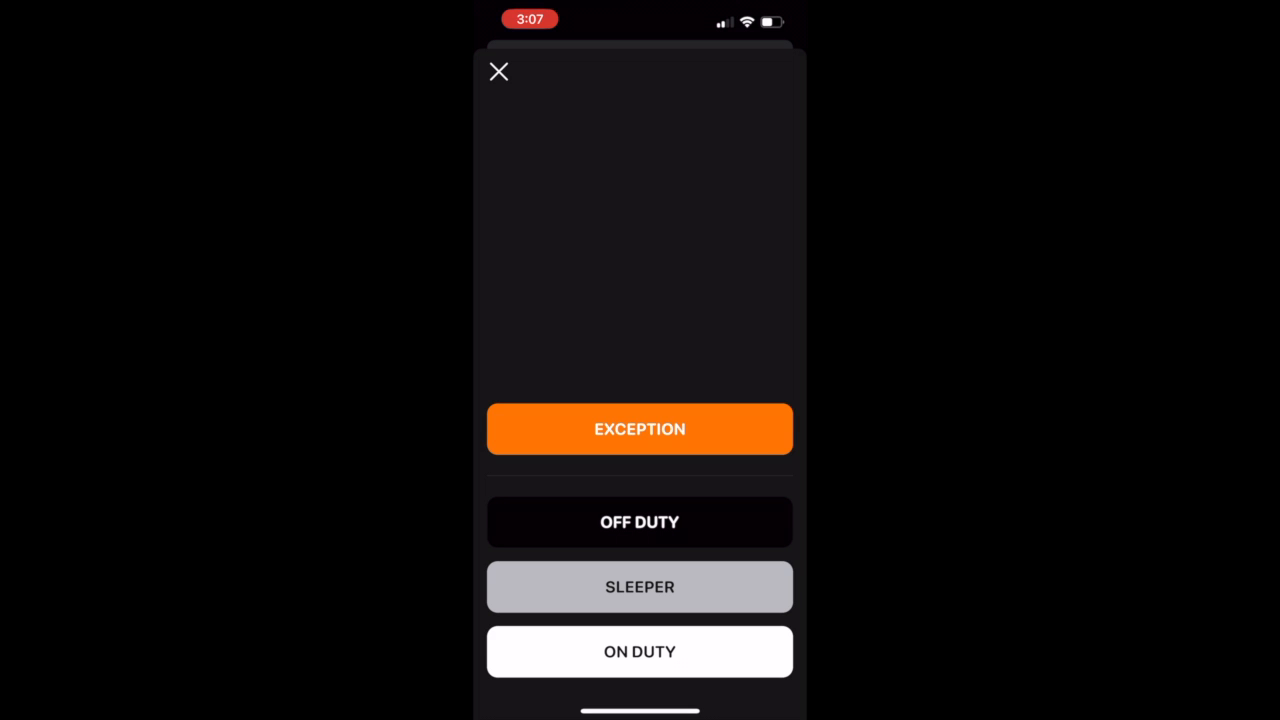
click(639, 521)
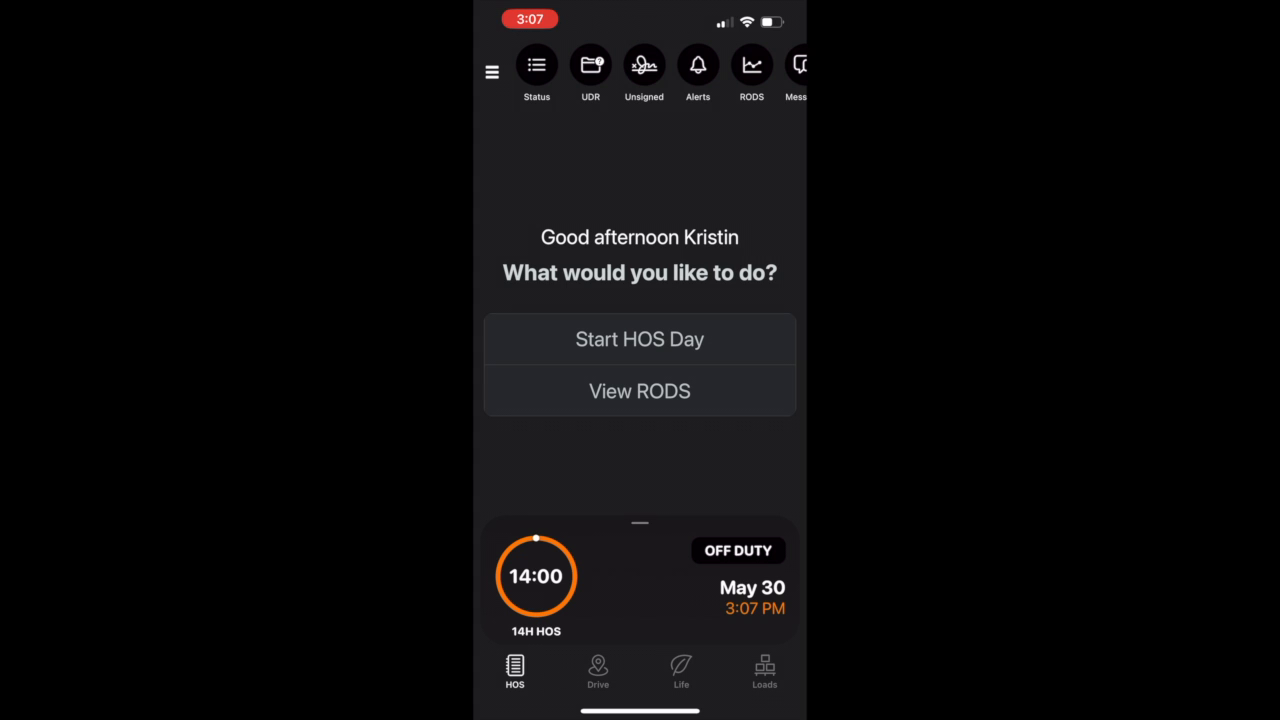
click(590, 64)
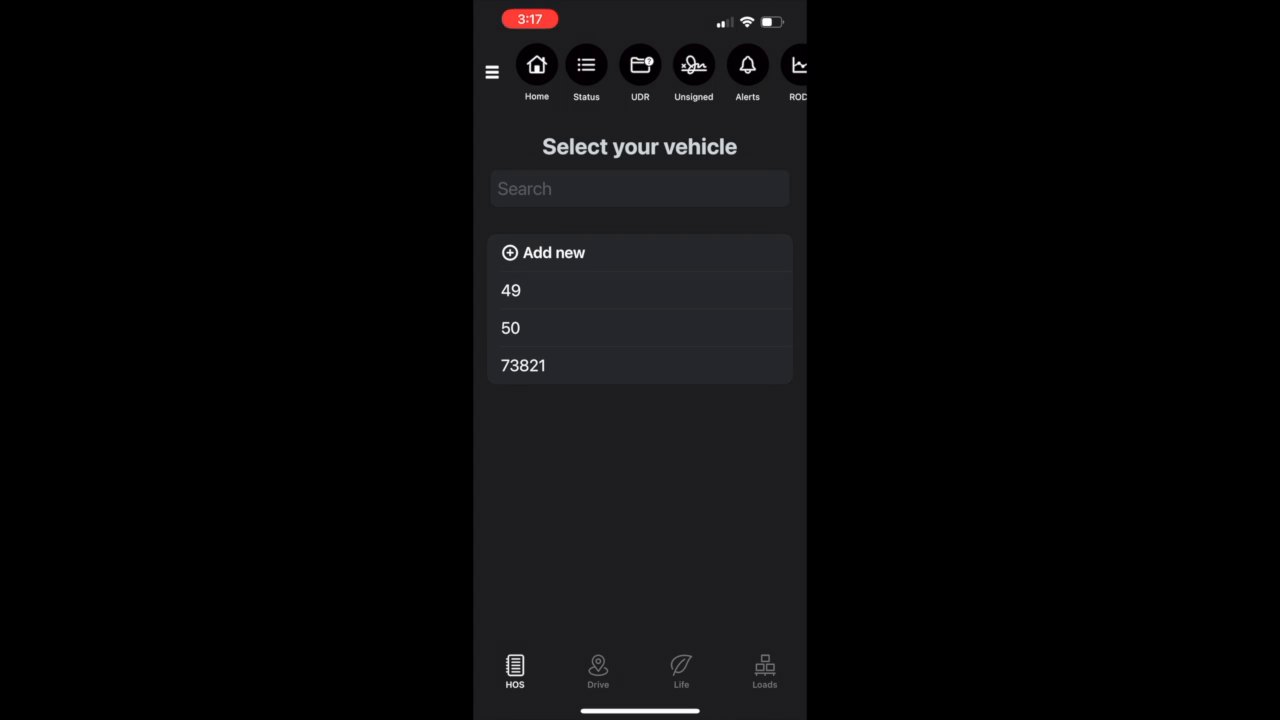
Select truck 49 with trailer 1001 as the only trailer, and opt to add a shipping document
click(510, 290)
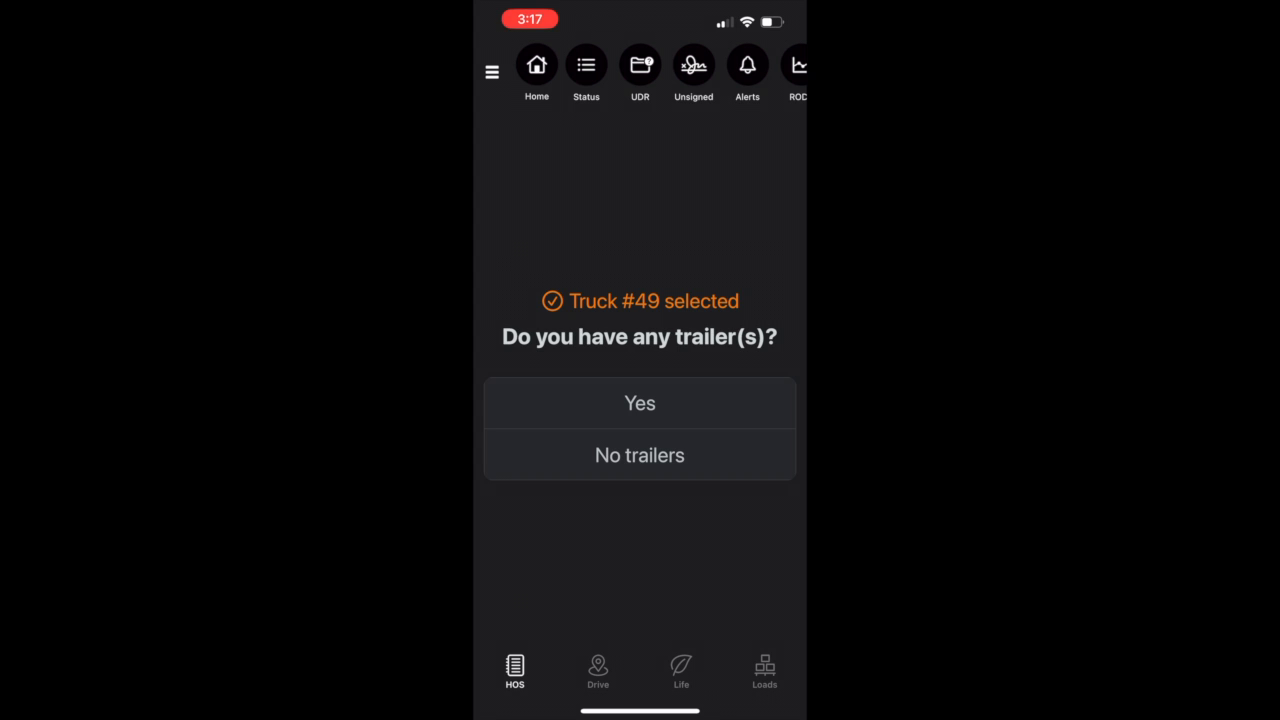
click(639, 403)
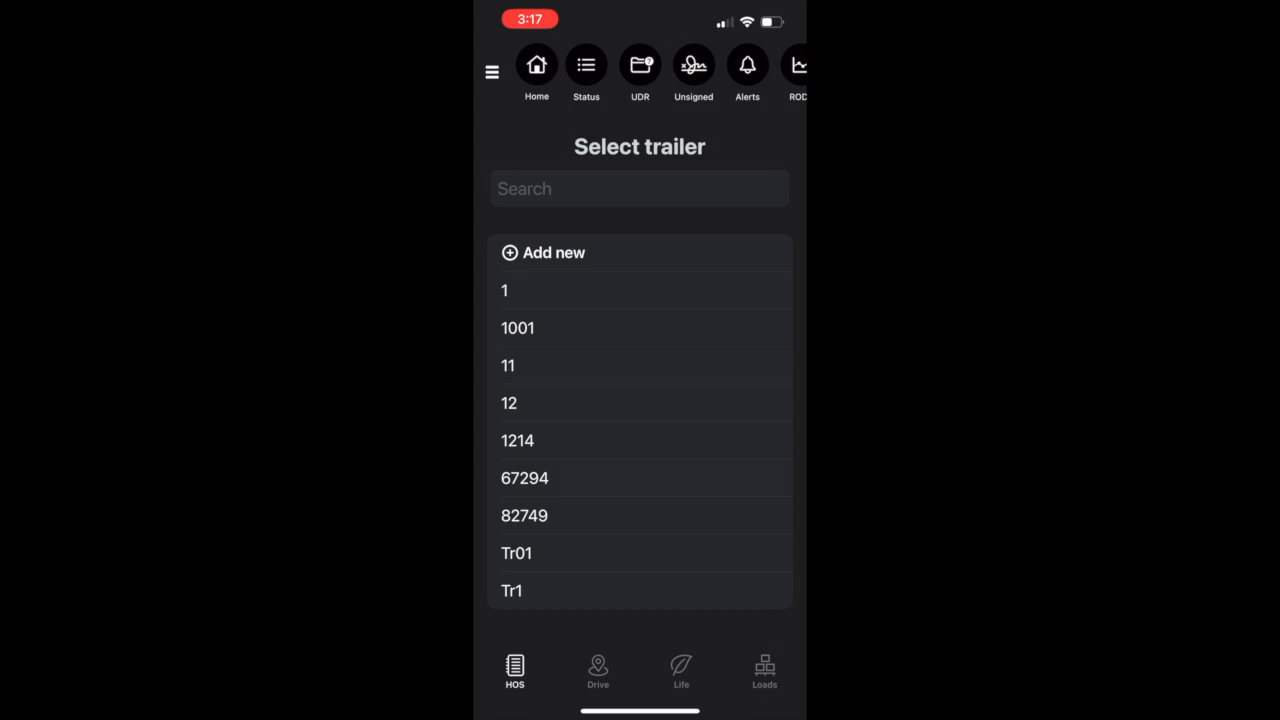
click(517, 327)
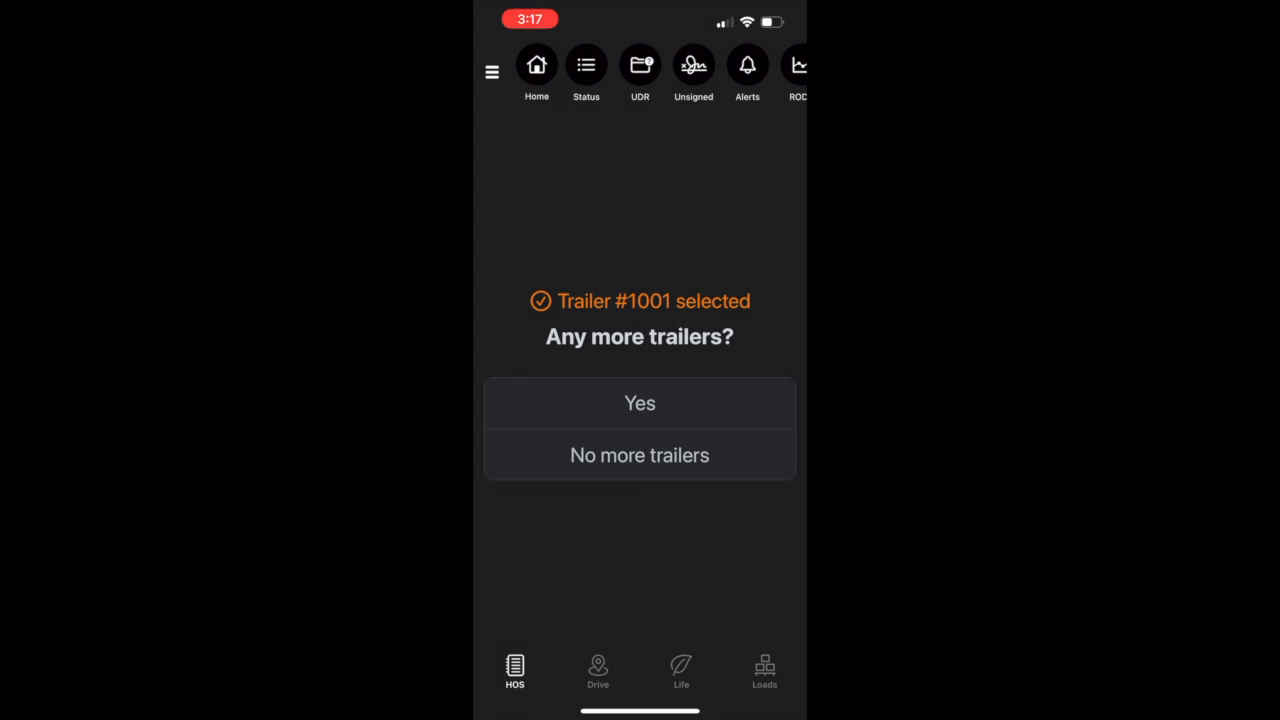
click(639, 455)
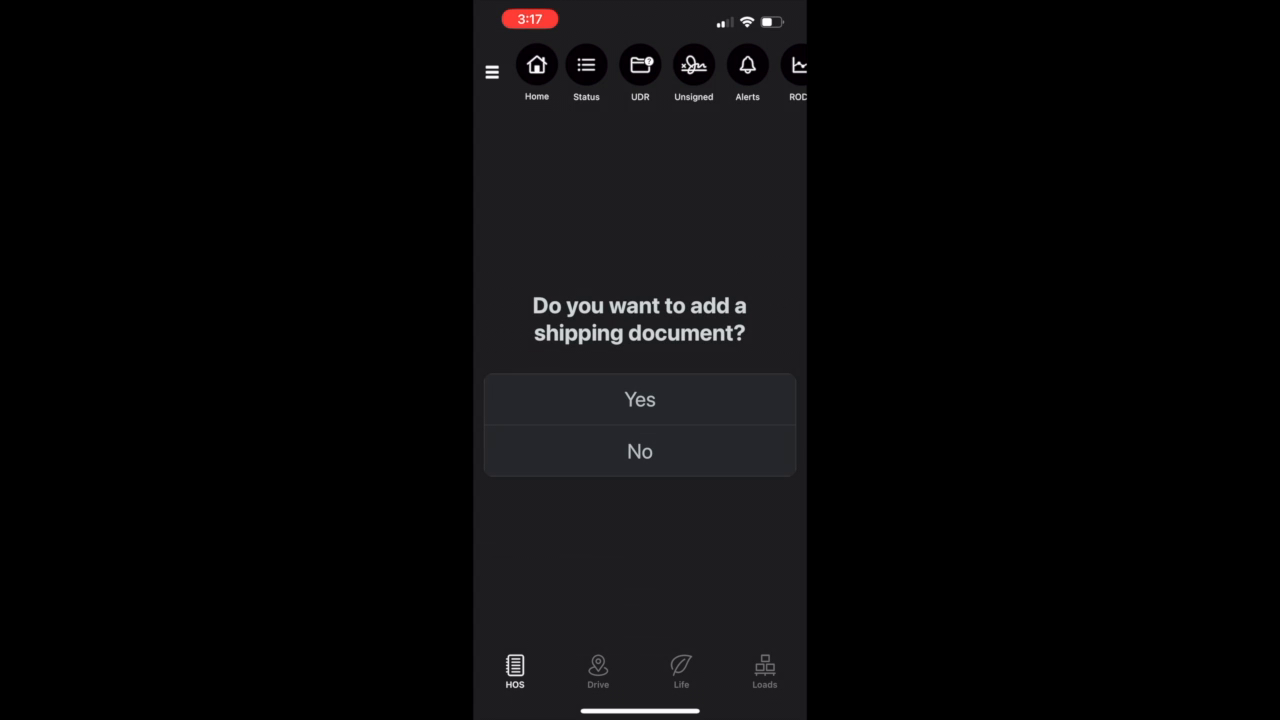
click(639, 399)
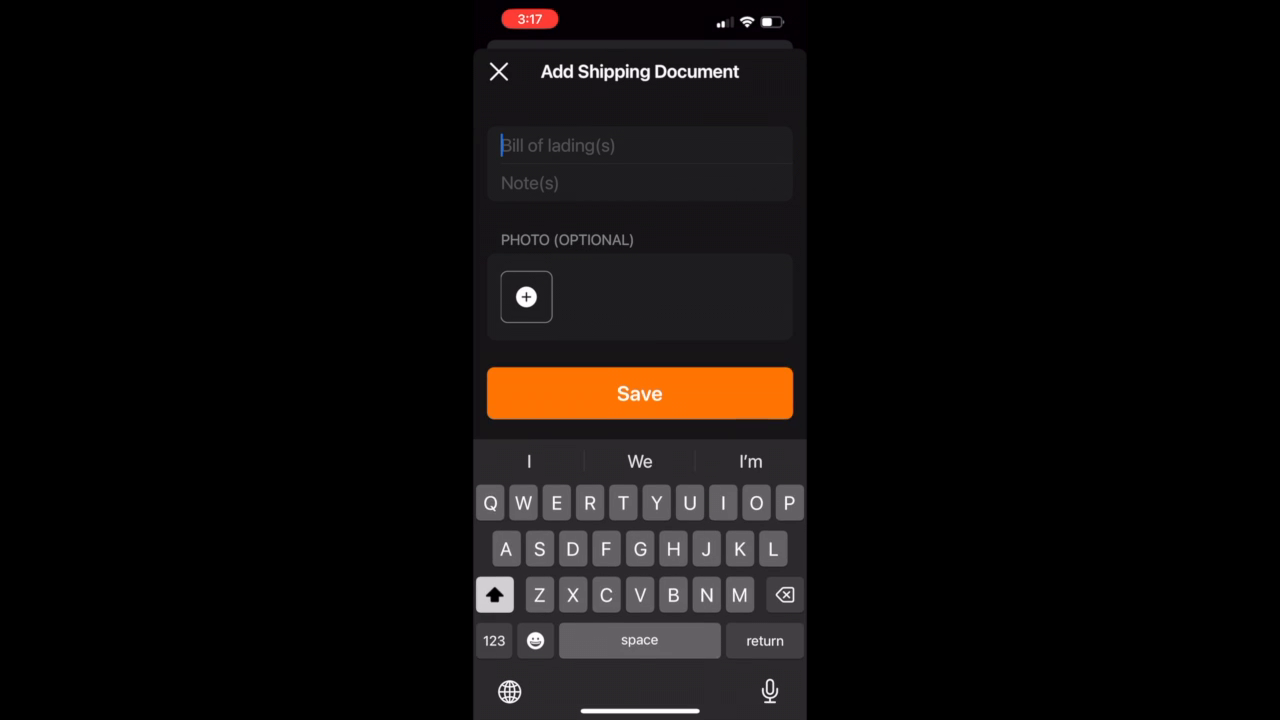
Save a shipping document with bill of lading 1234 and note 'Test', then start the Pre-DVIR
text(1234)
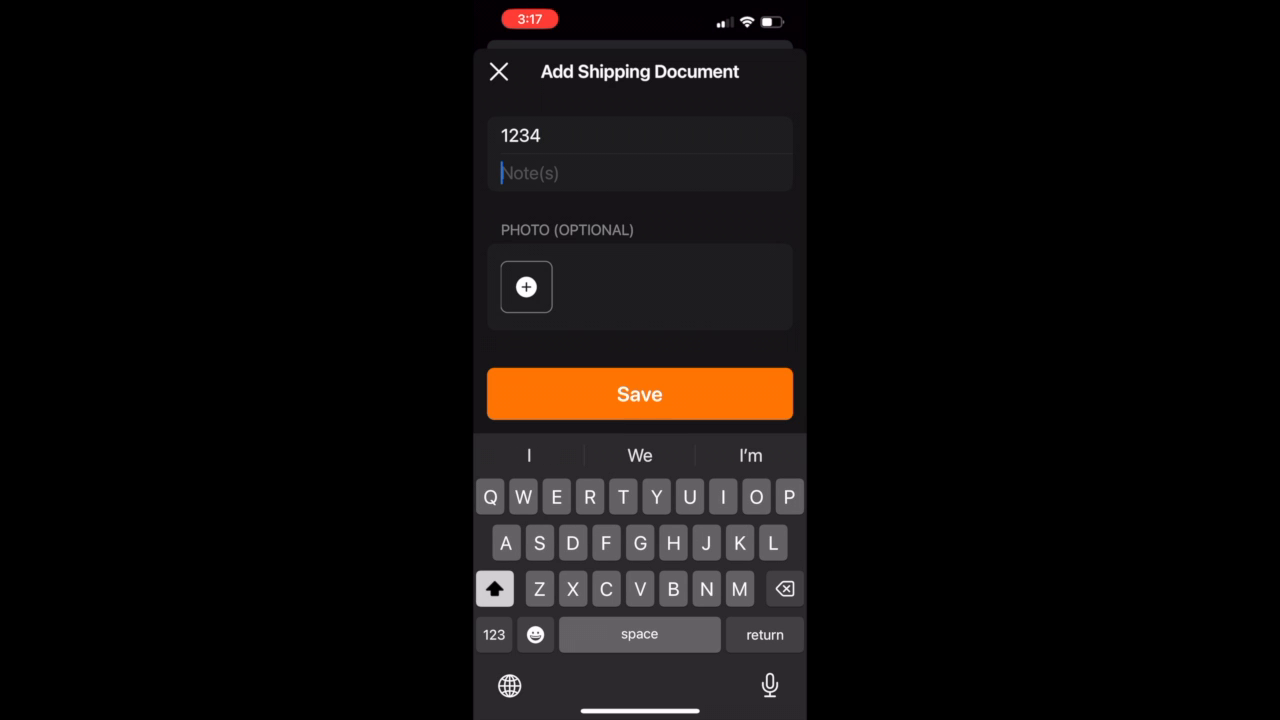
text(Test)
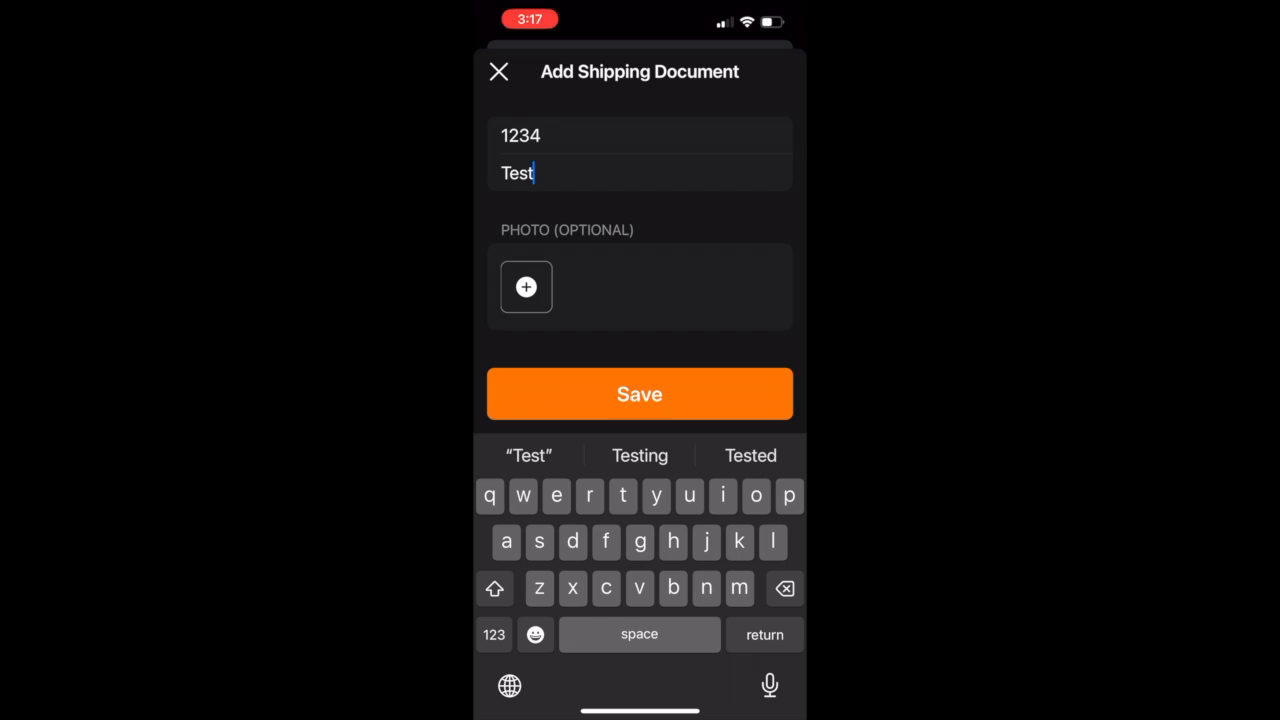
click(639, 393)
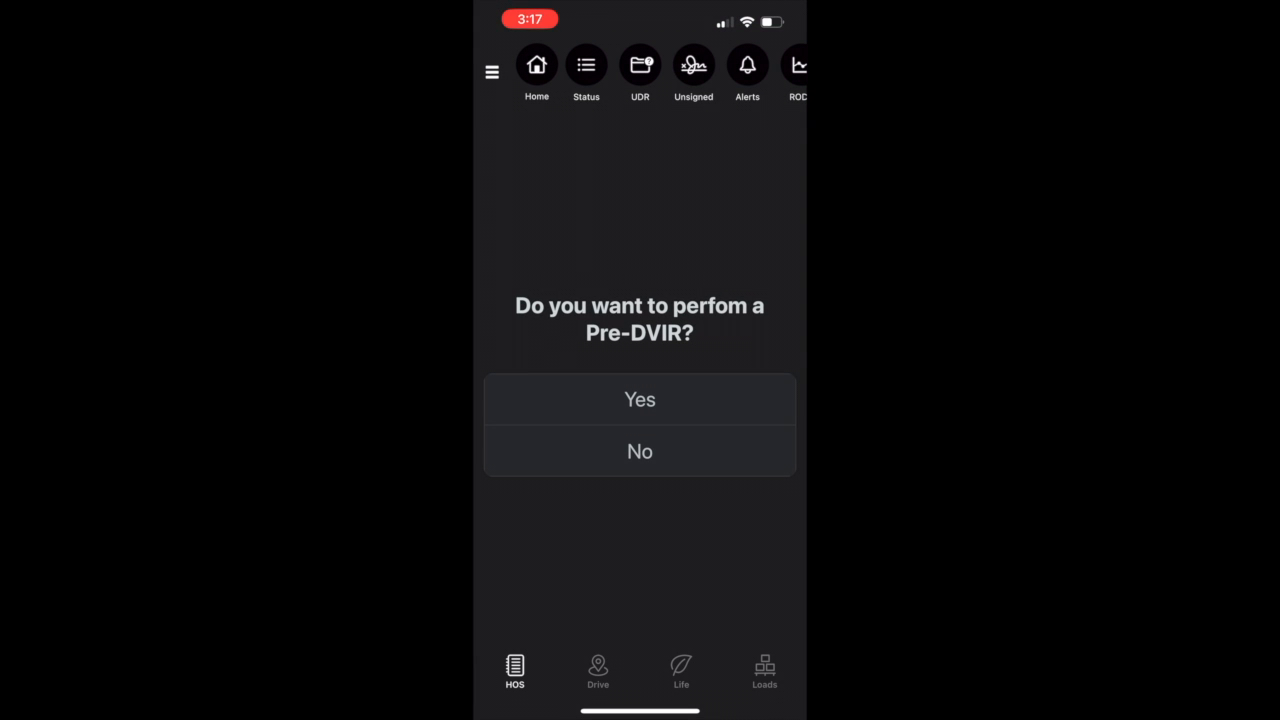
click(639, 399)
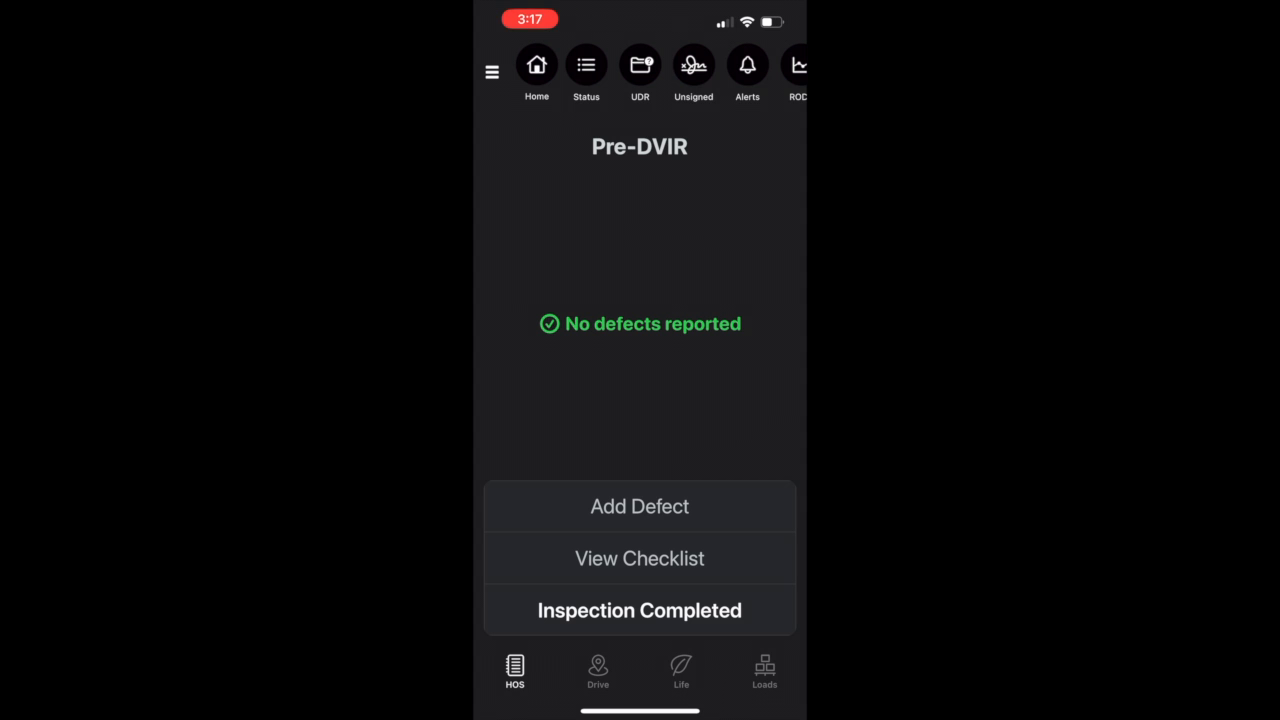
Add and save an Exhaust System defect: 'likely to burn, char, or damage electrical'
click(639, 506)
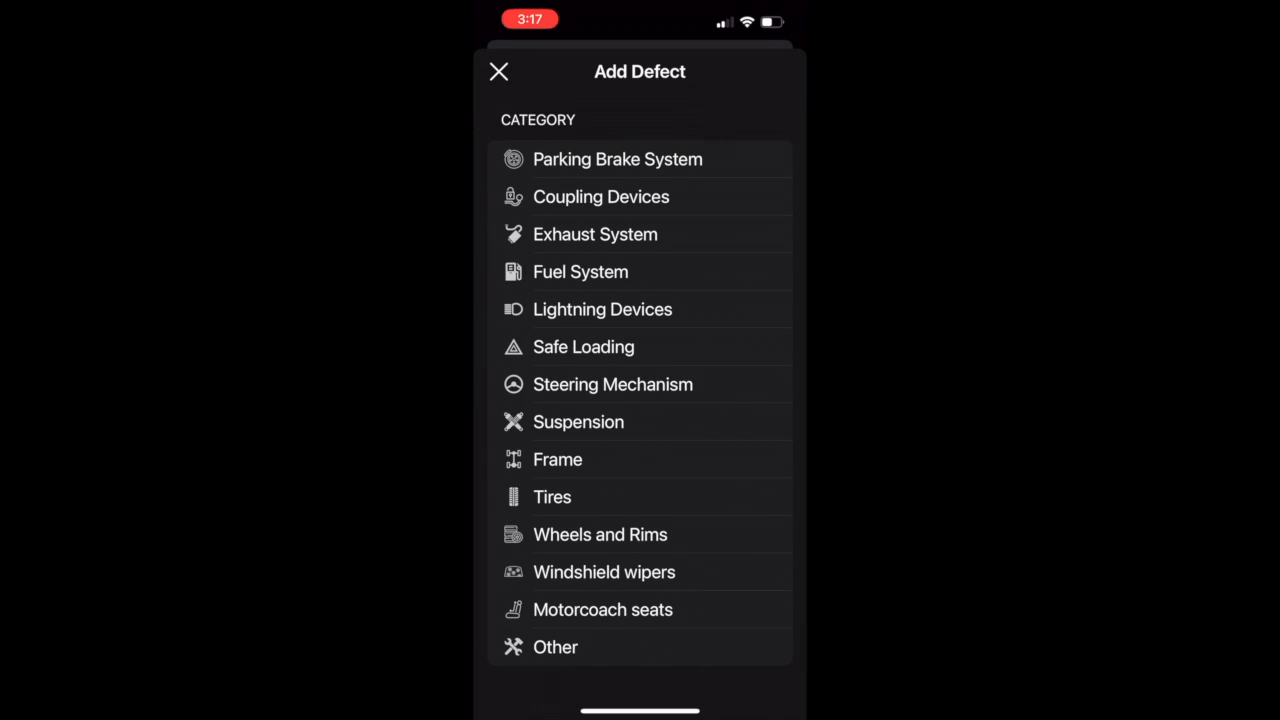
click(595, 234)
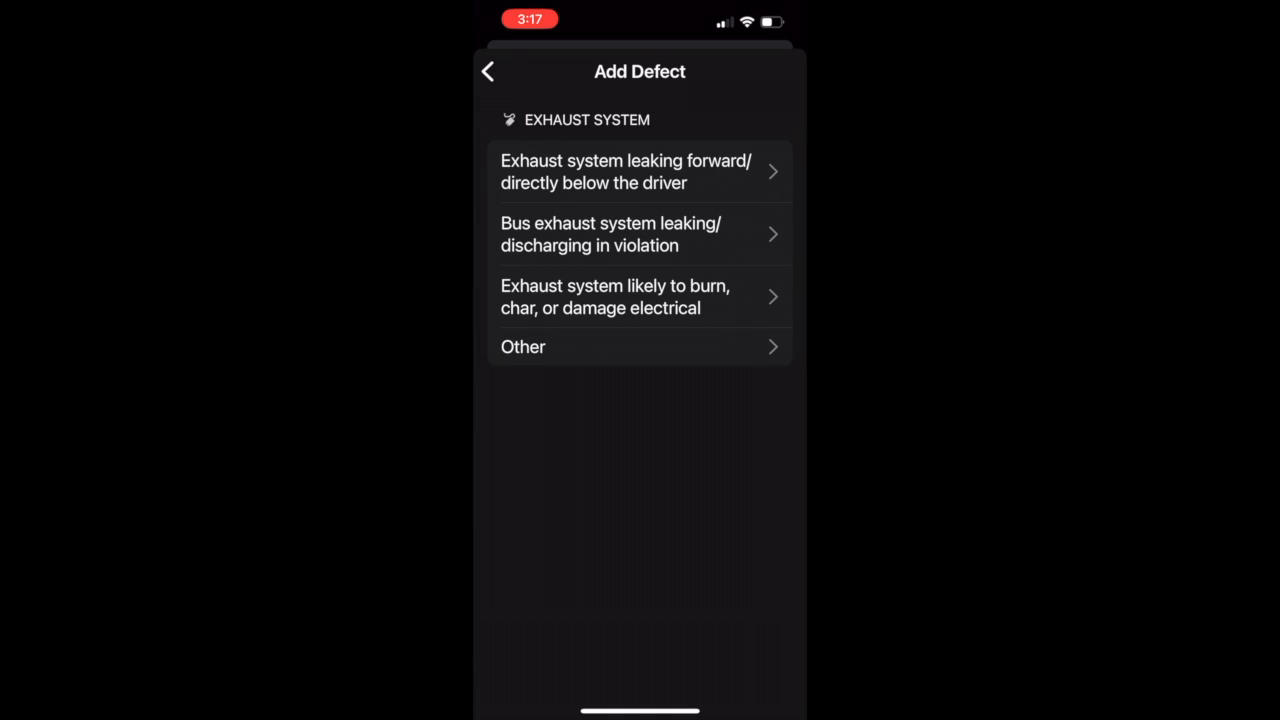
click(639, 297)
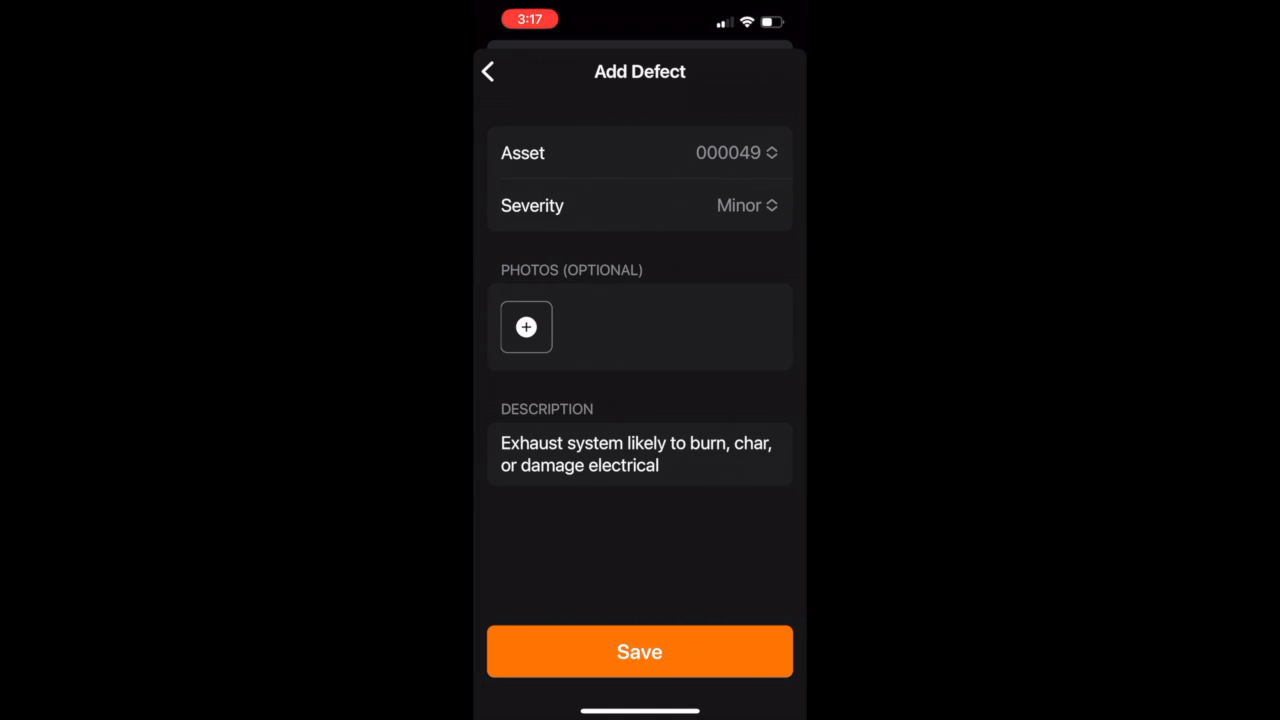
click(639, 651)
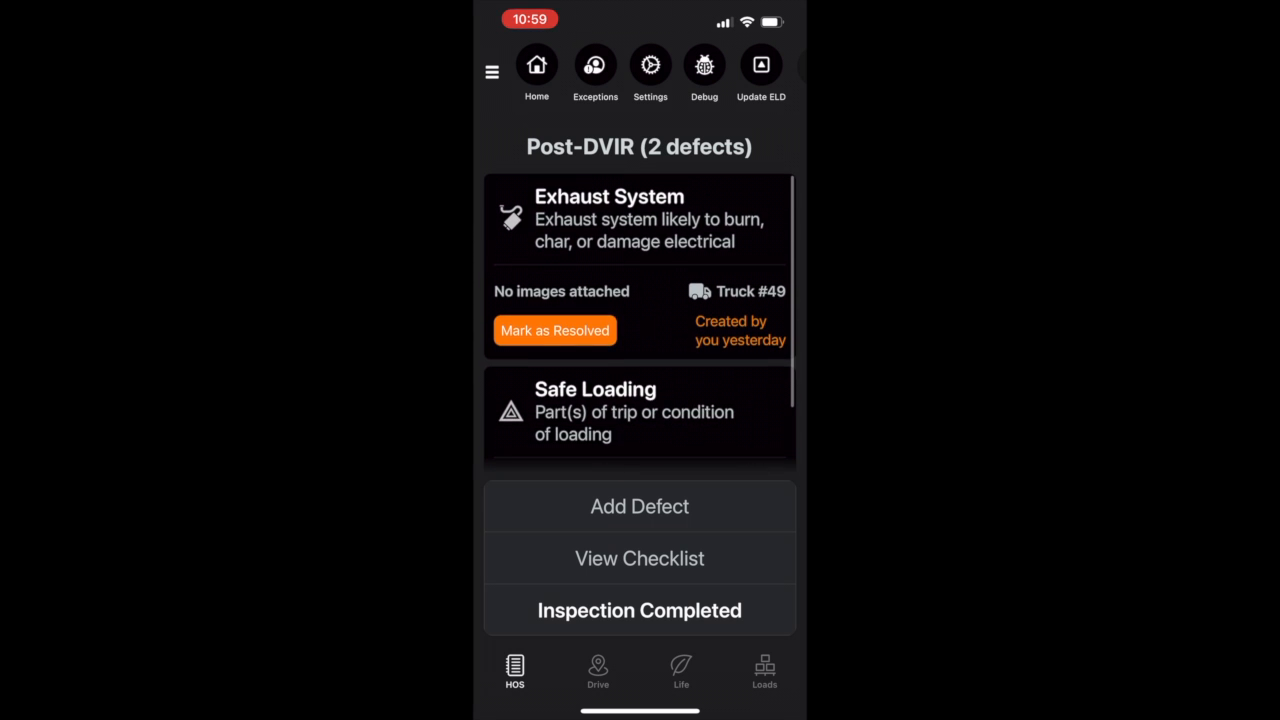
Mark the Exhaust System defect resolved and complete the inspection
click(555, 330)
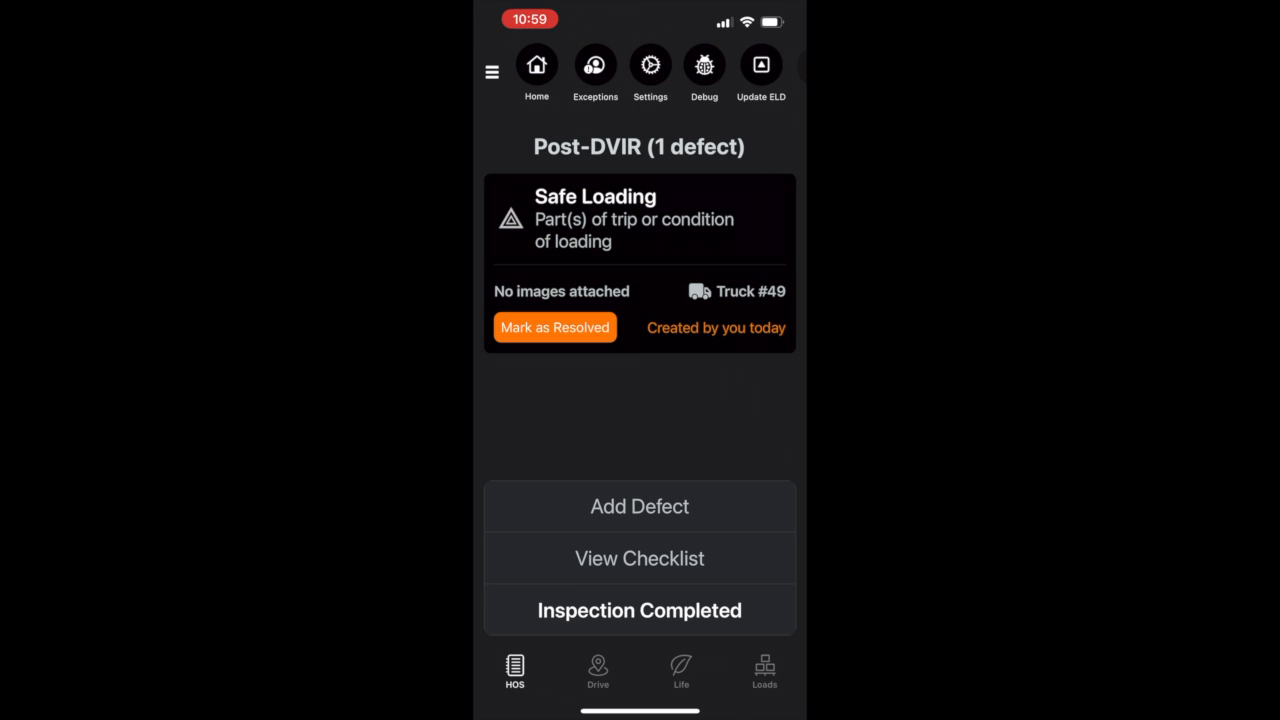
click(514, 670)
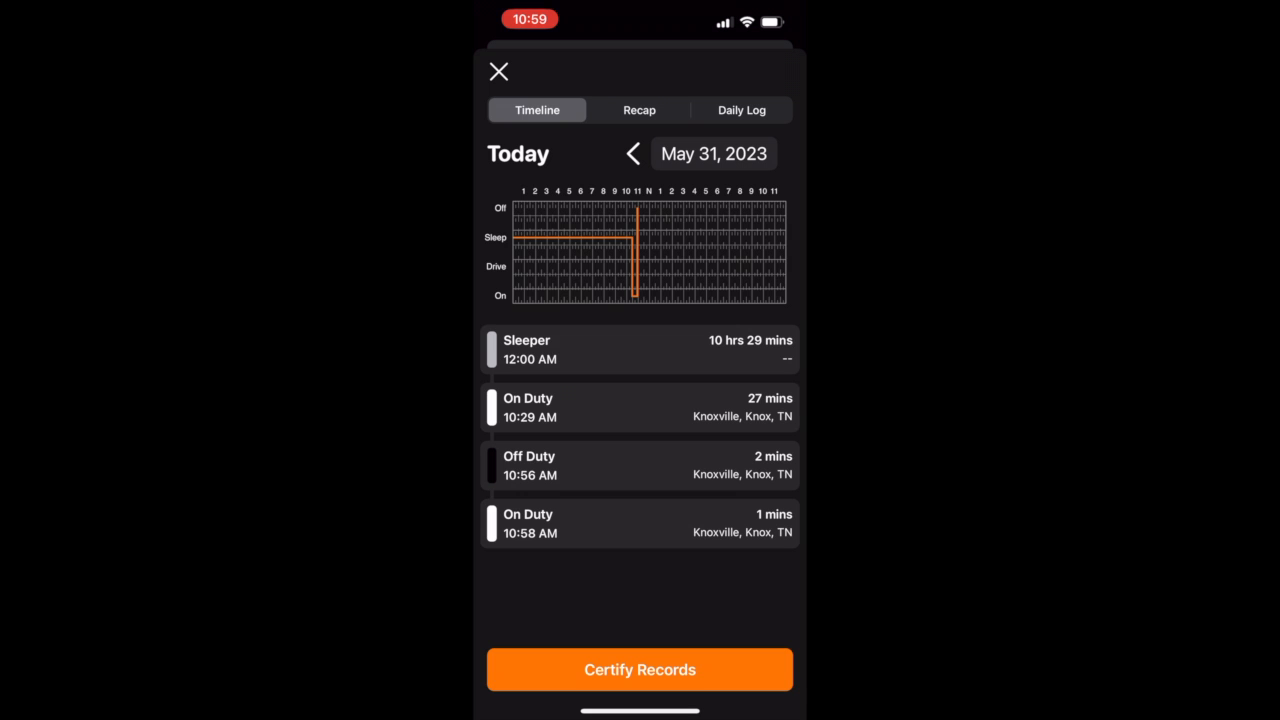
Open the Daily Log tab for May 31, 2023 and scroll through it
click(741, 110)
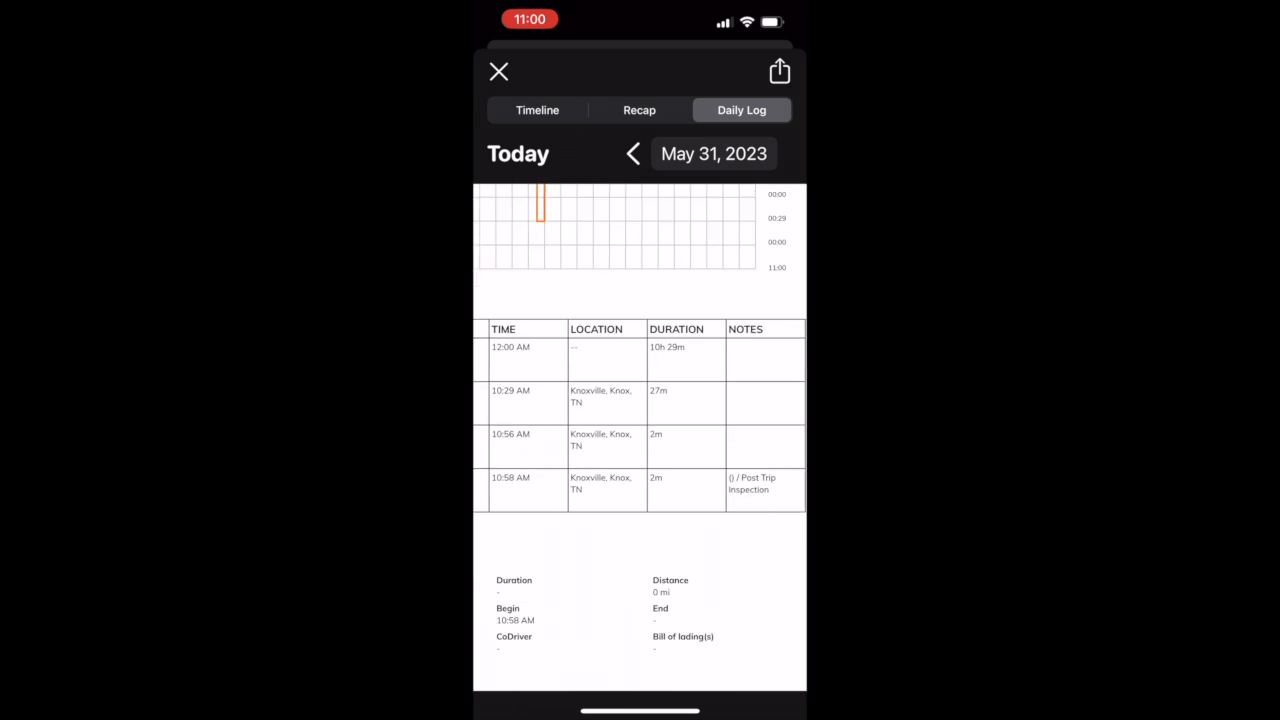
scroll(down, 3)
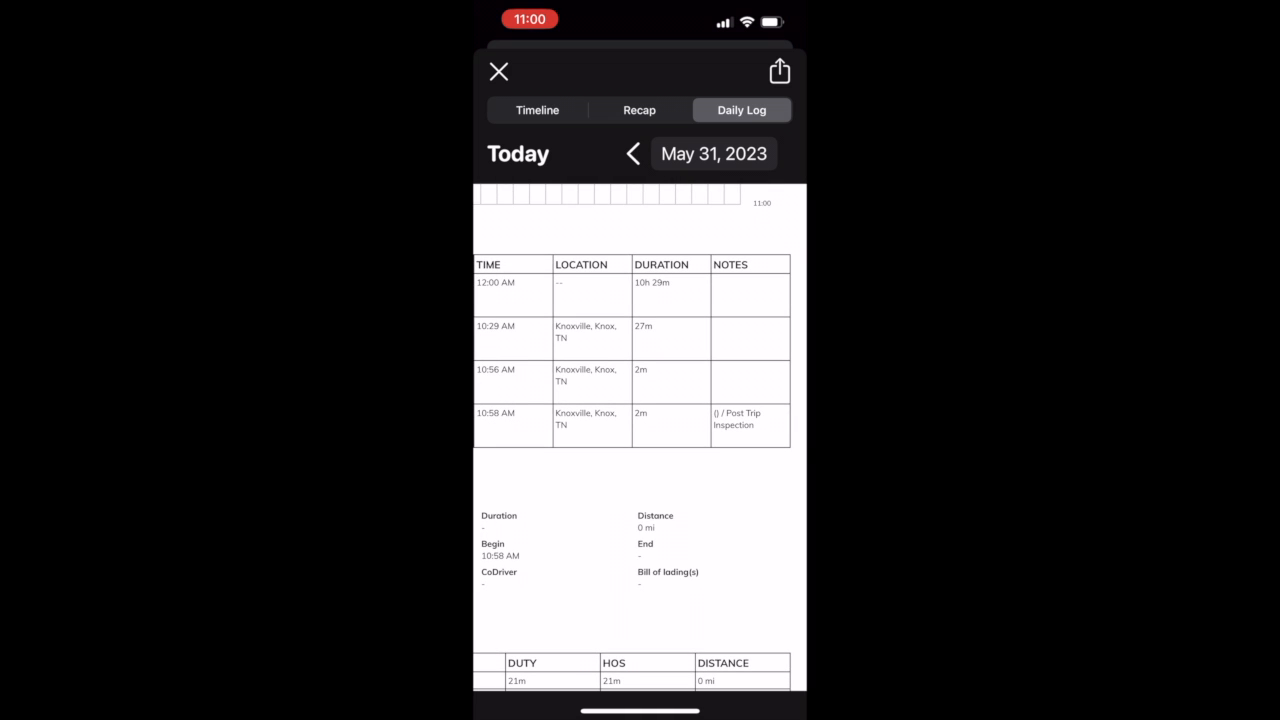
click(498, 71)
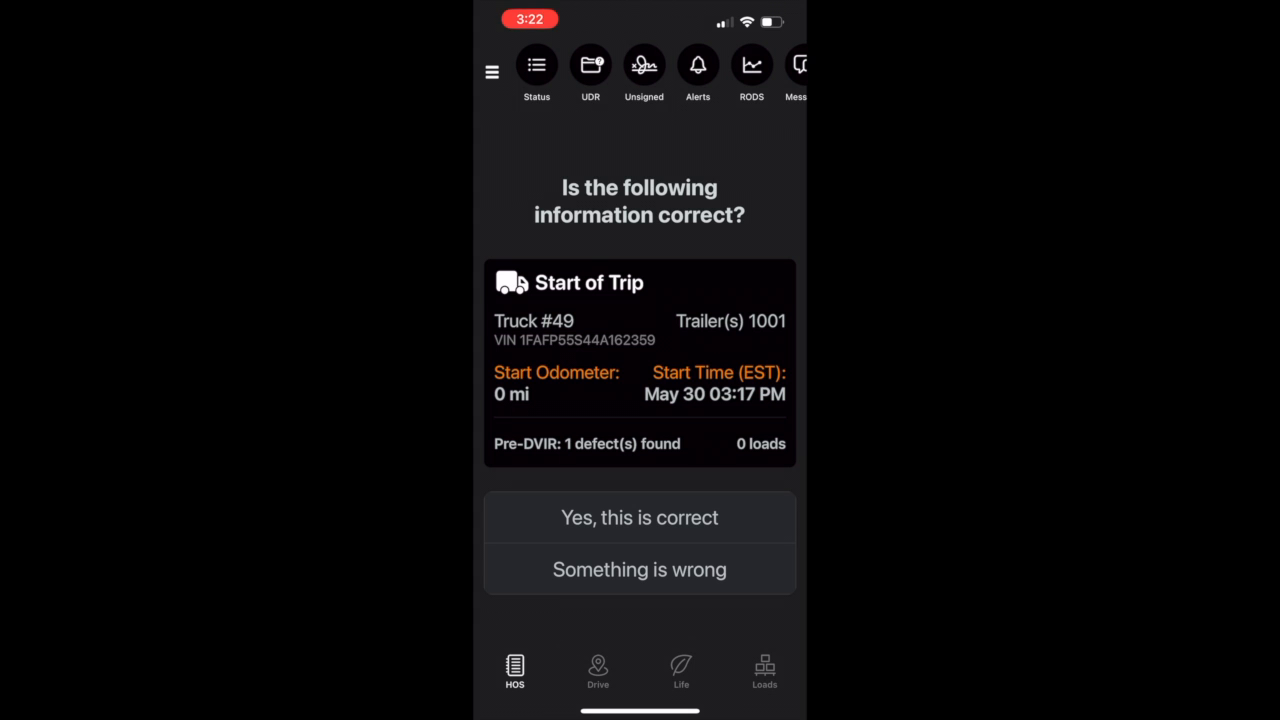
Confirm 'Yes, this is correct' for truck 49 with trailer 1001
click(639, 569)
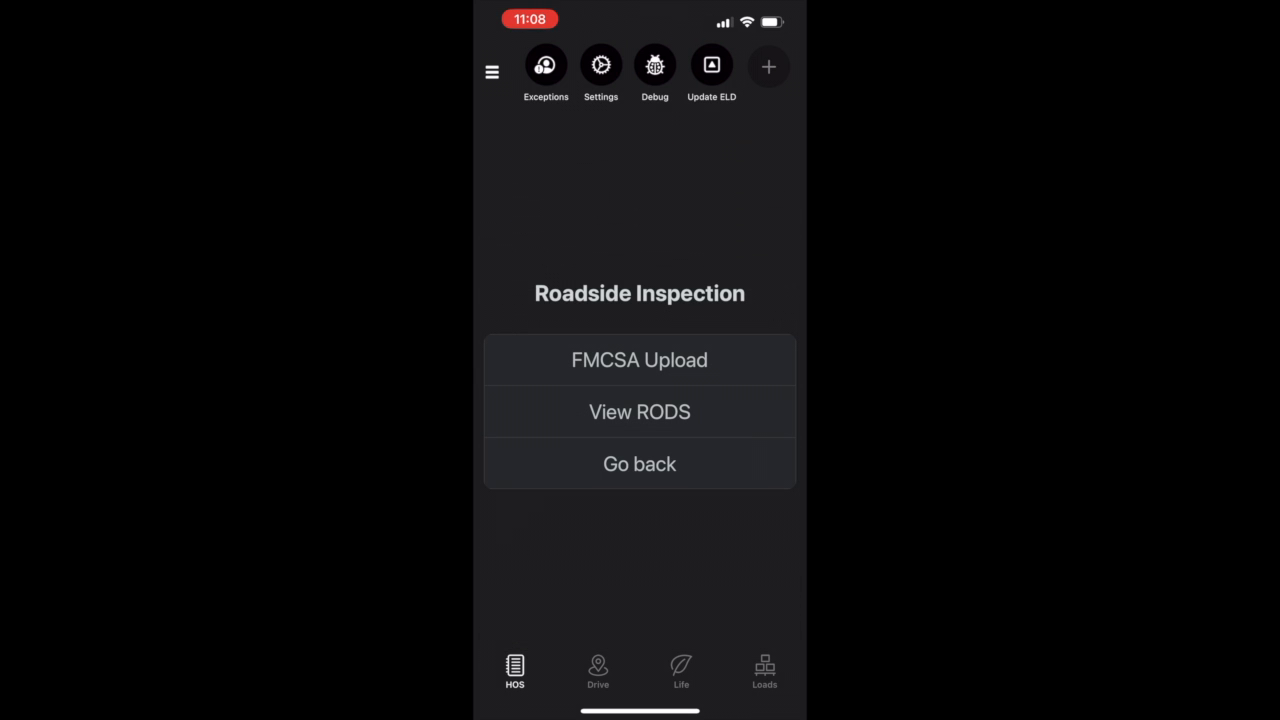
click(639, 359)
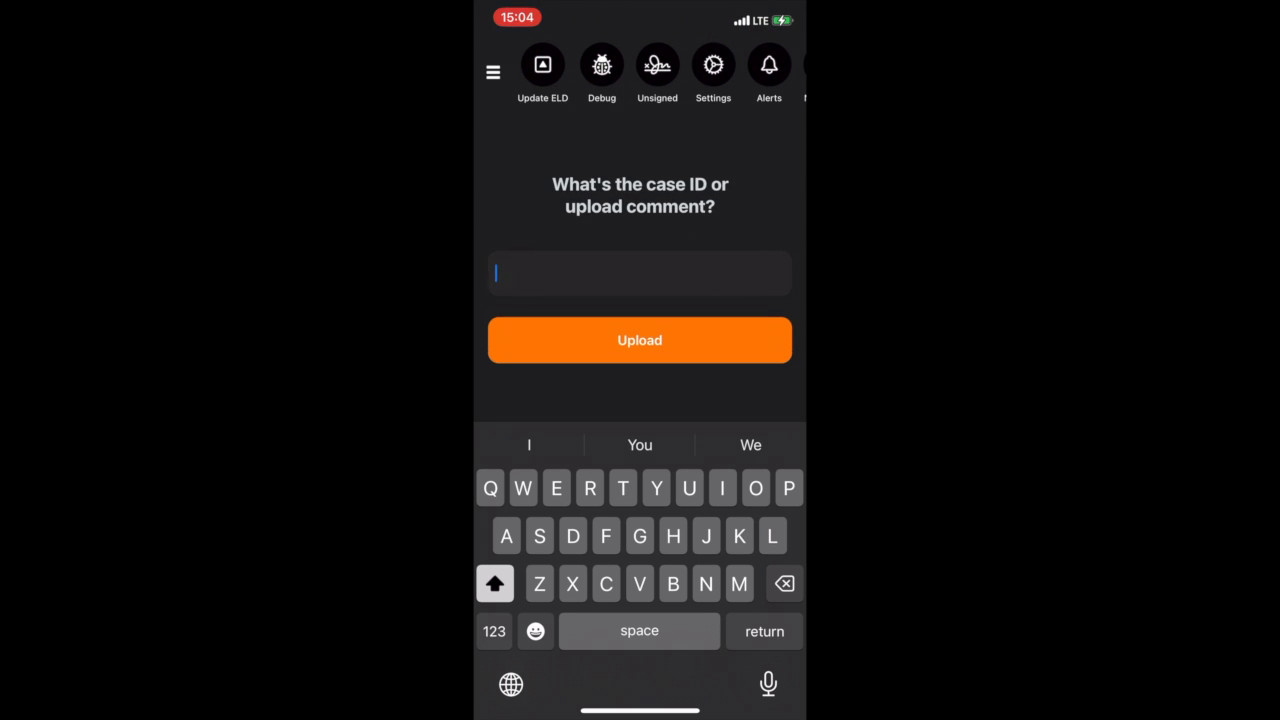
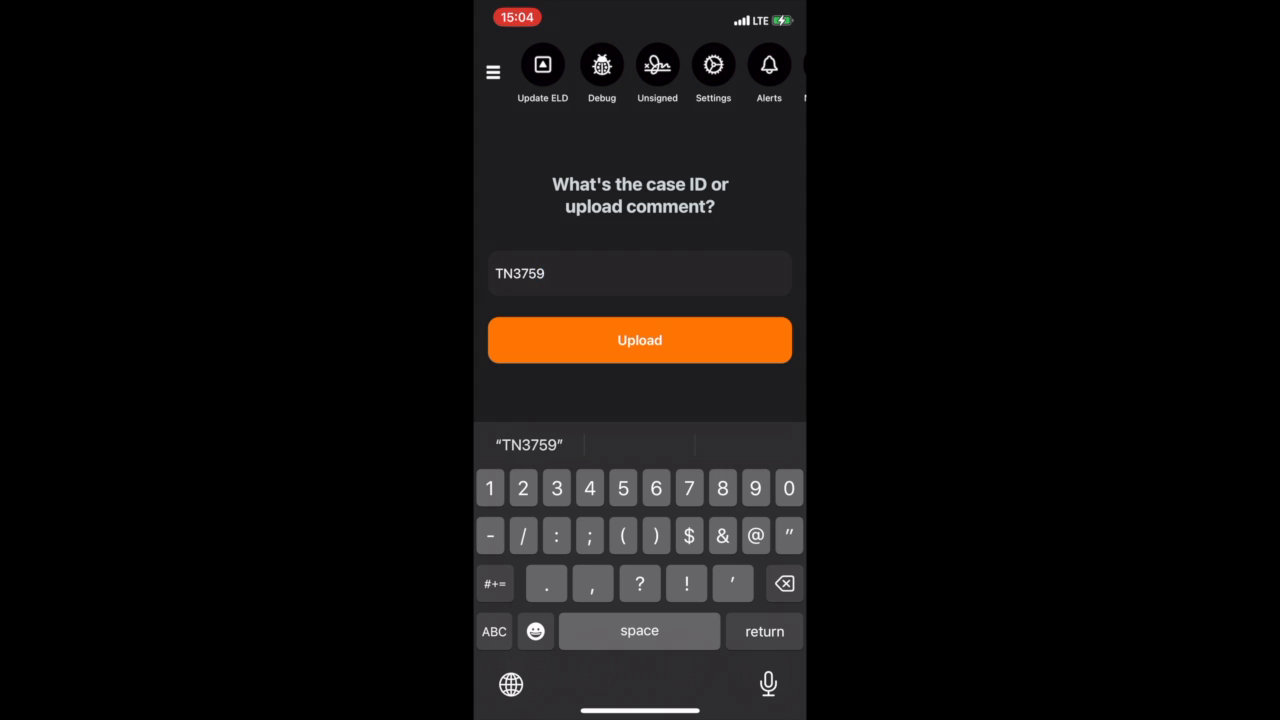
click(639, 340)
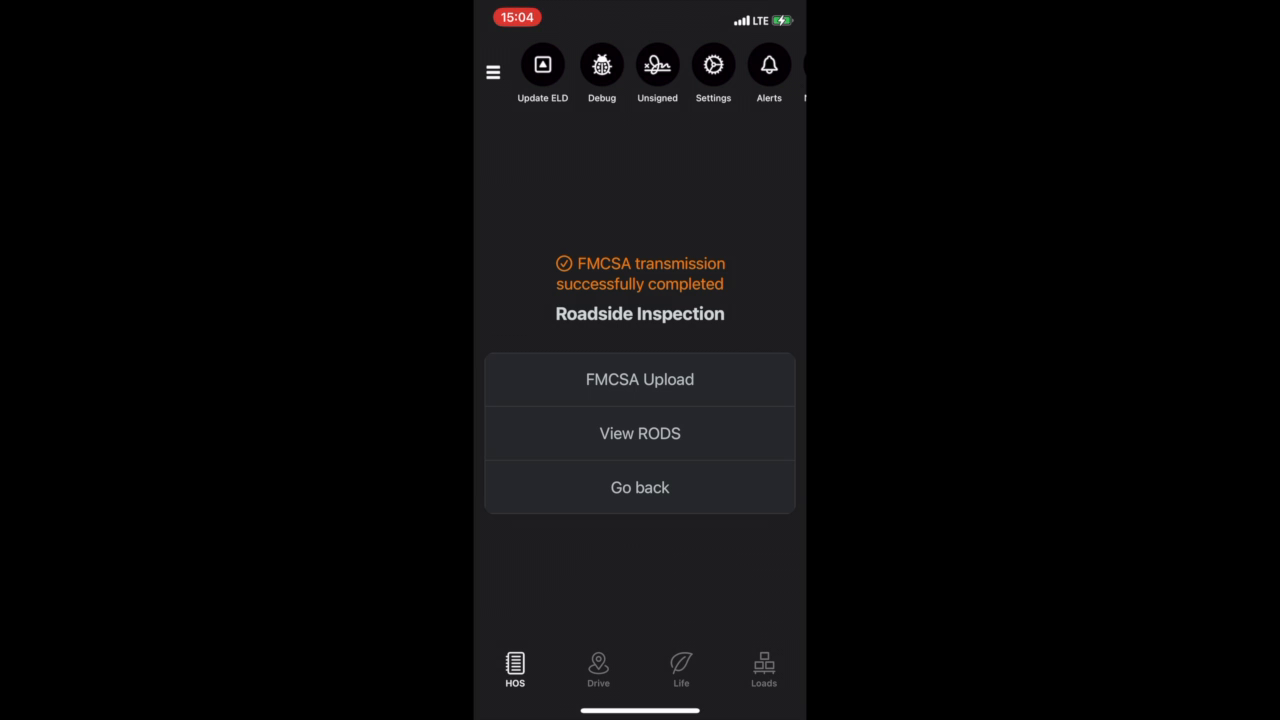
Dismiss the upload error, review the RODS recap and daily log, then return home
click(639, 379)
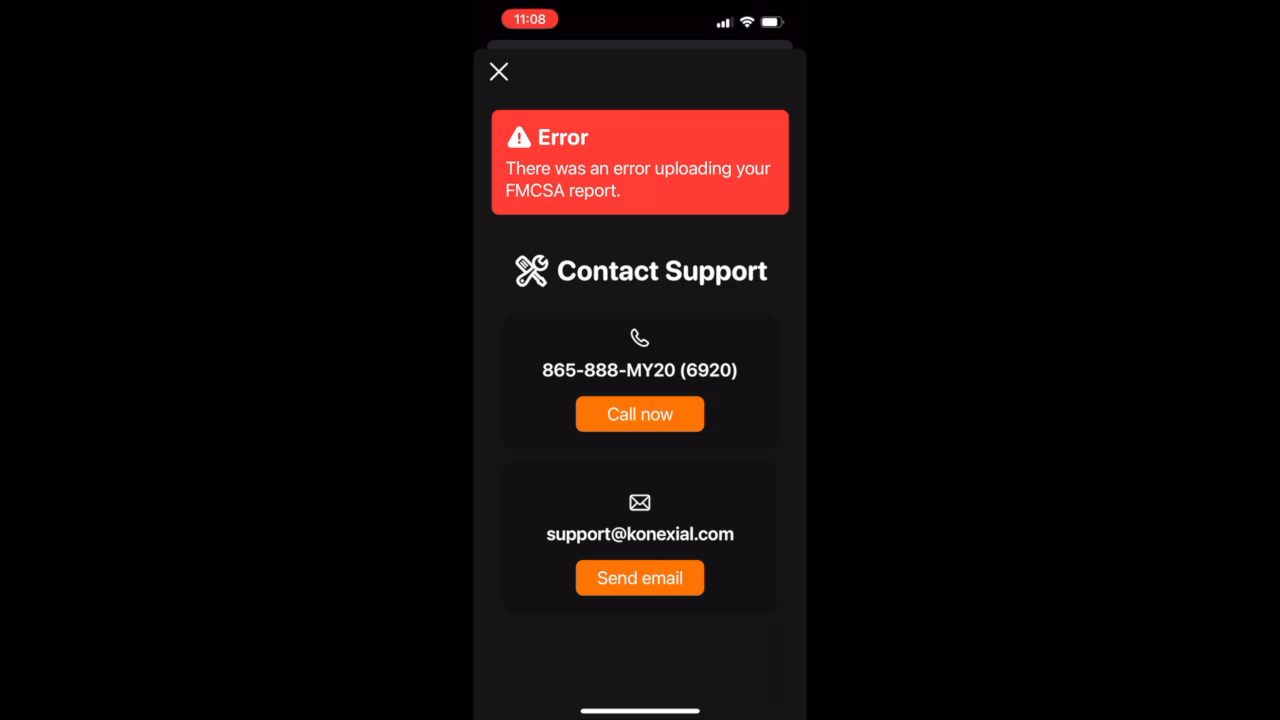
click(498, 71)
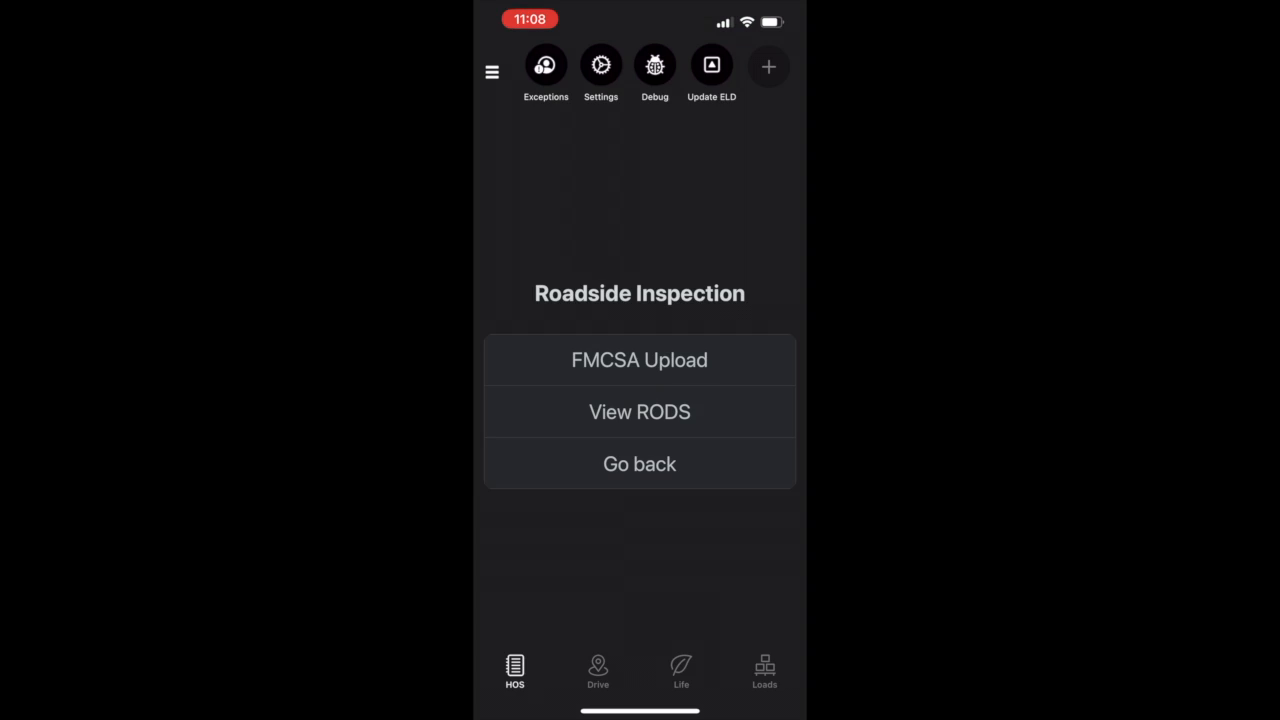
click(639, 411)
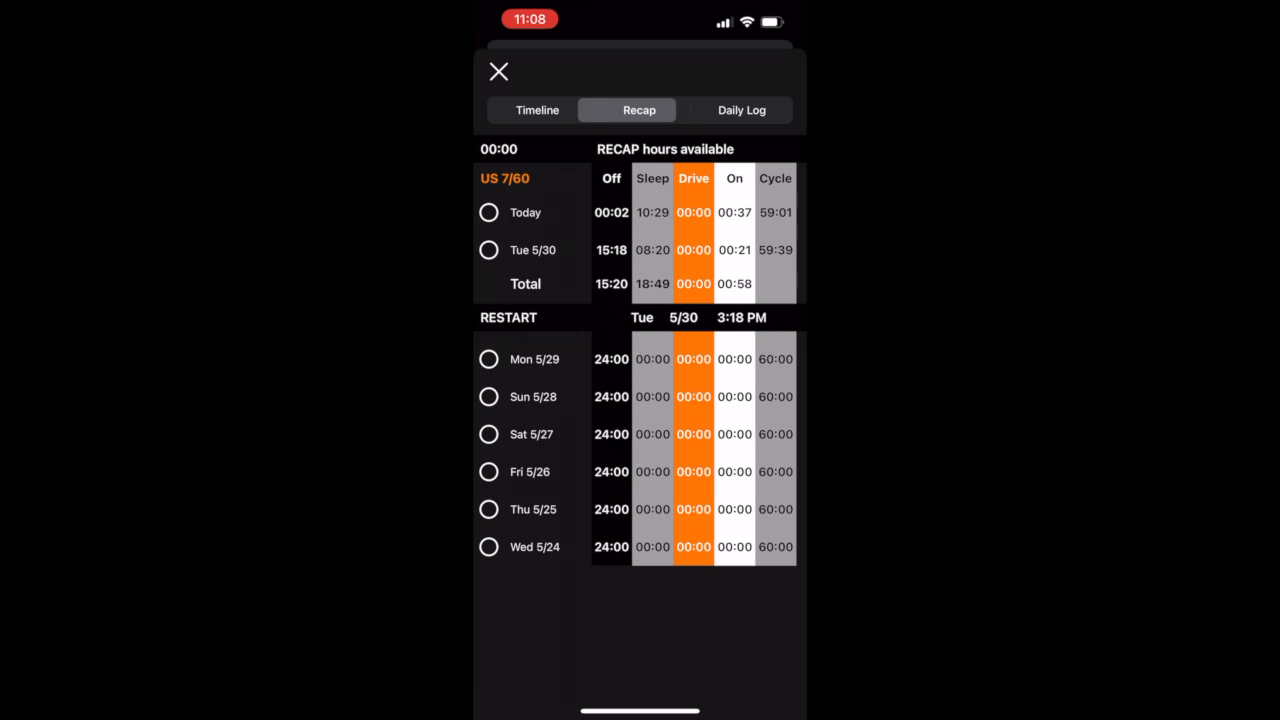
click(741, 110)
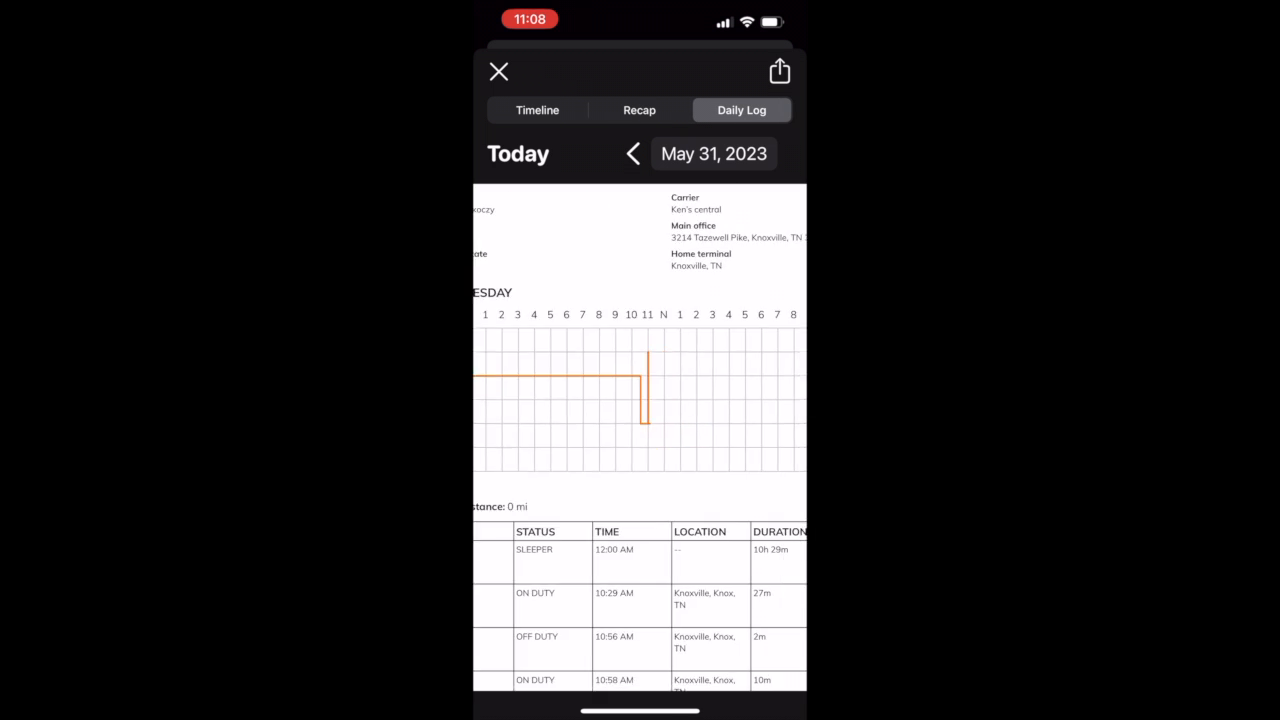
scroll(down, 3)
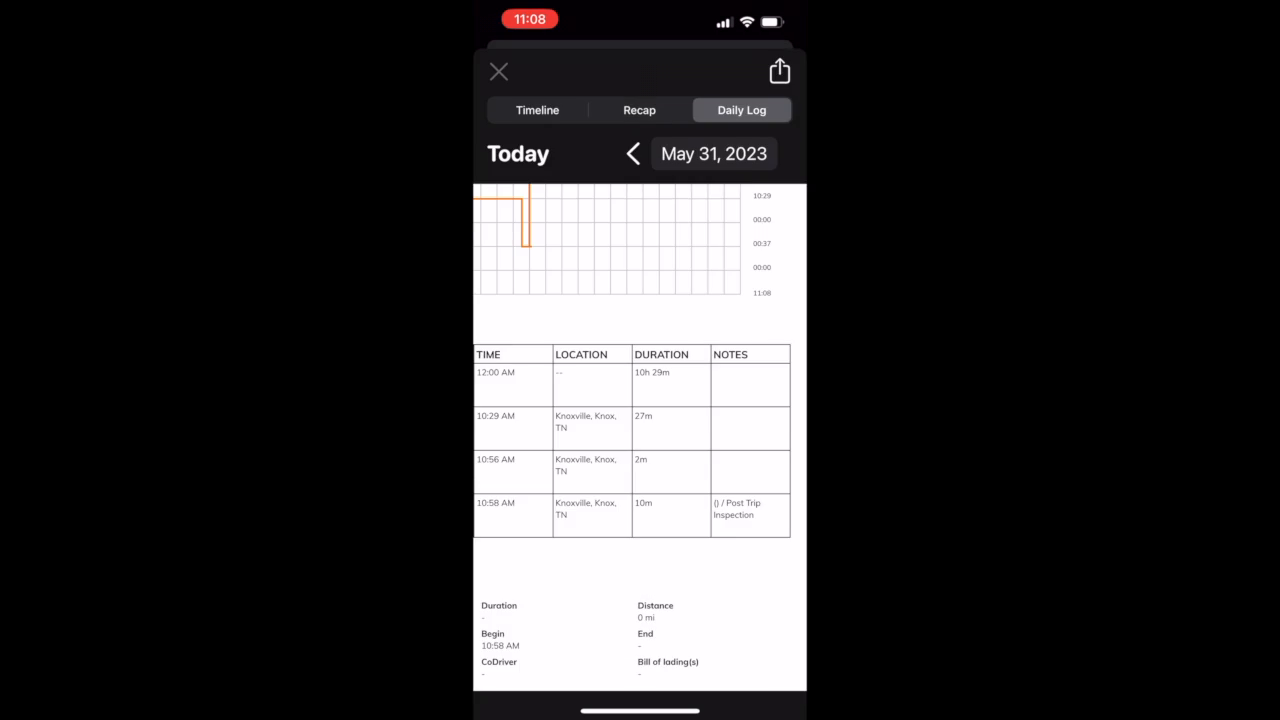
click(498, 71)
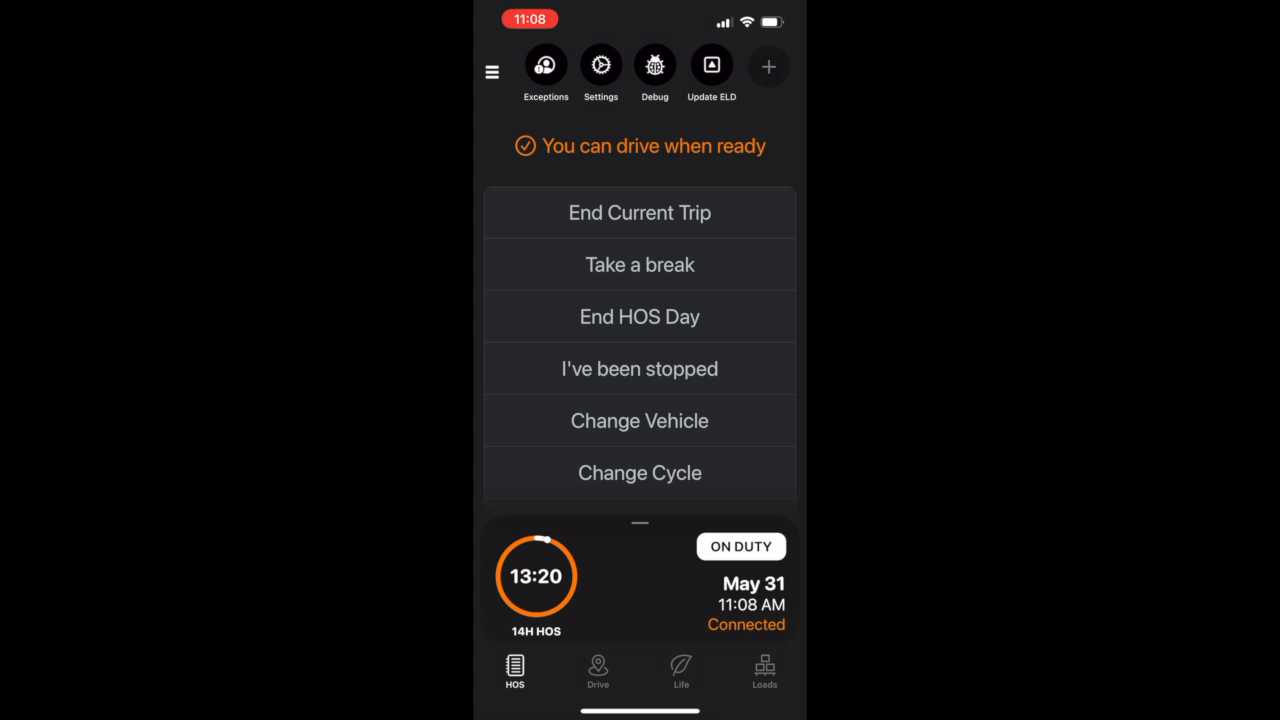
Take a Rest Break, answering whether another driver will use the truck
click(639, 264)
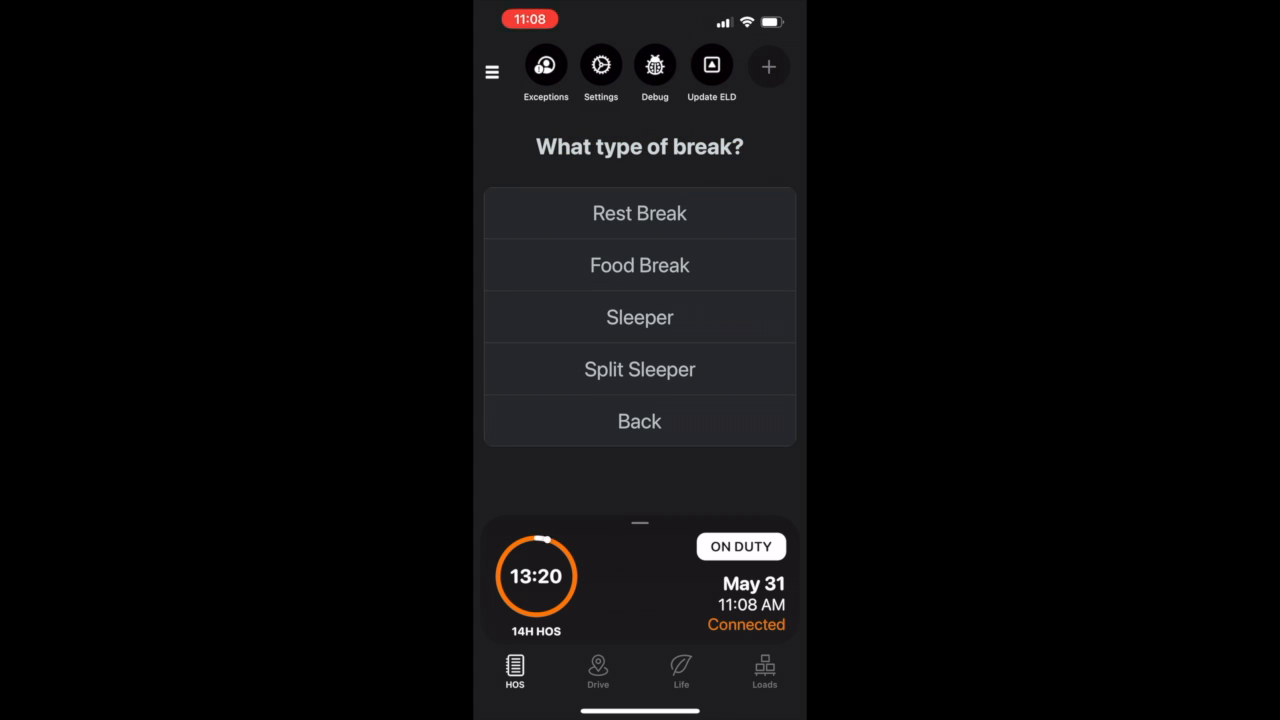
click(639, 213)
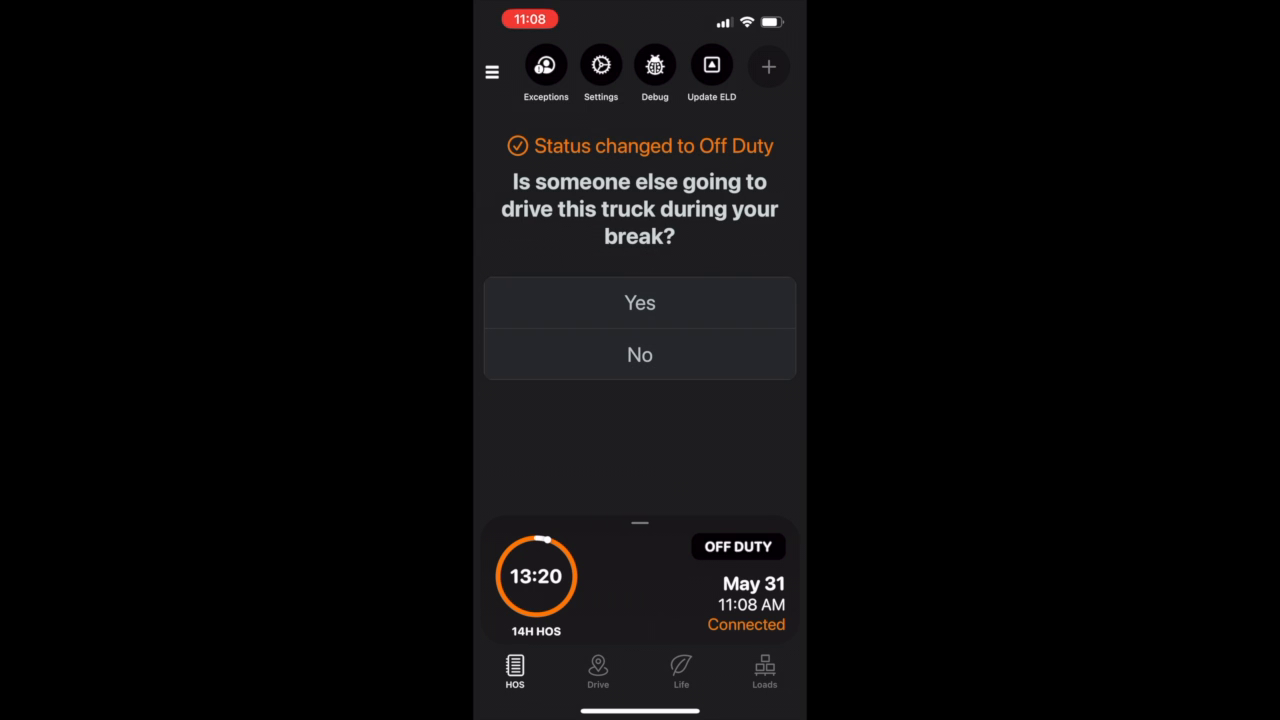
click(639, 354)
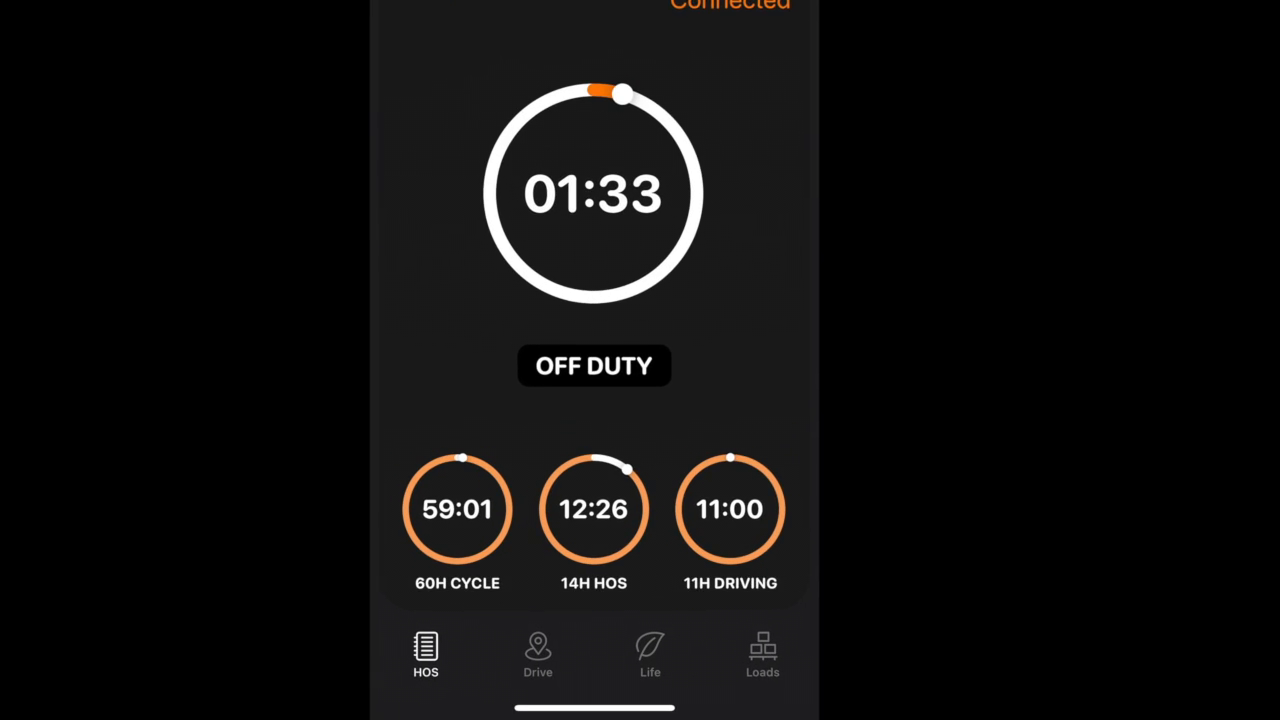
Expand the bottom clock panel to show the off-duty, 60-hour, 14-hour and 11-hour clocks
scroll(down, 3)
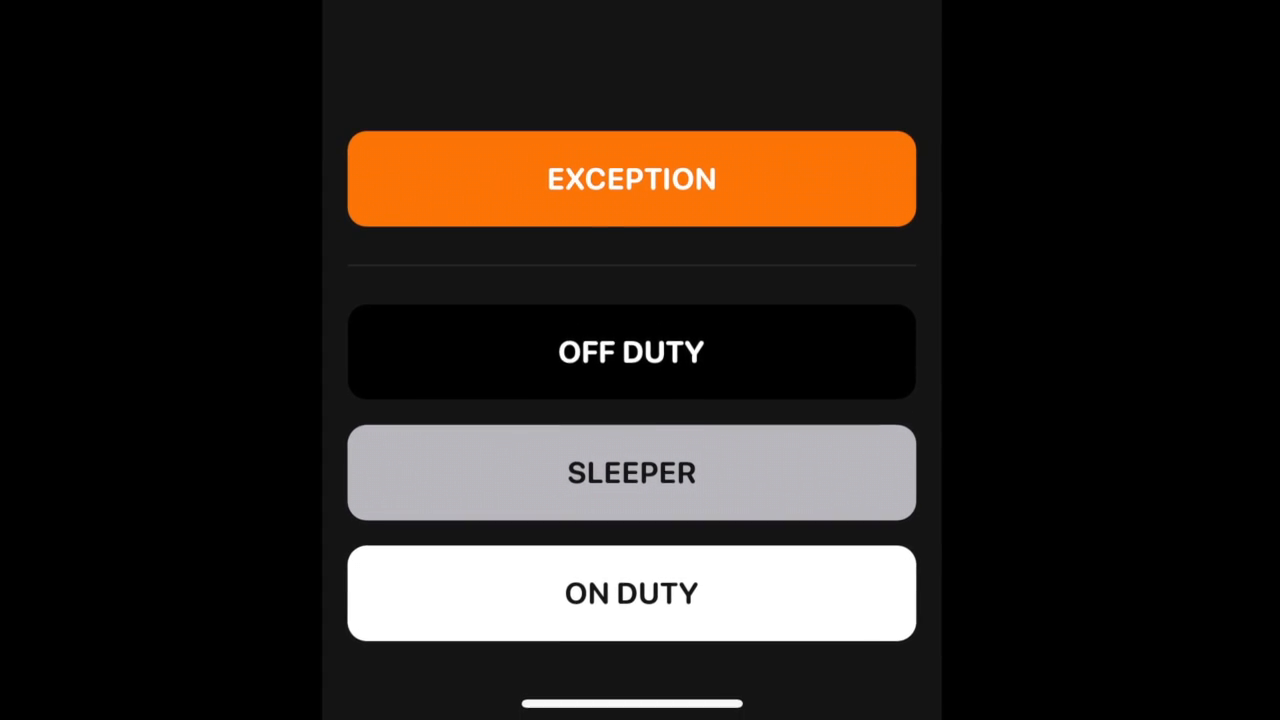
Activate the Personal Conveyance exception from the Exceptions list
click(631, 178)
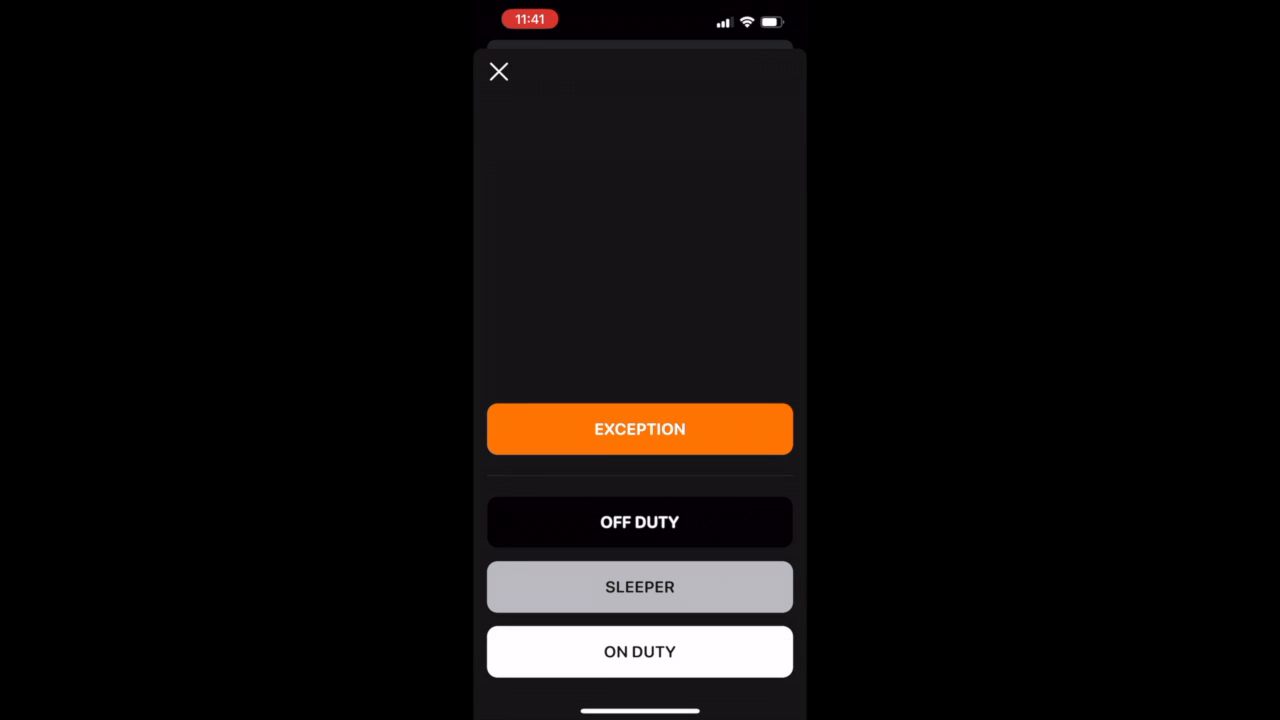
click(639, 428)
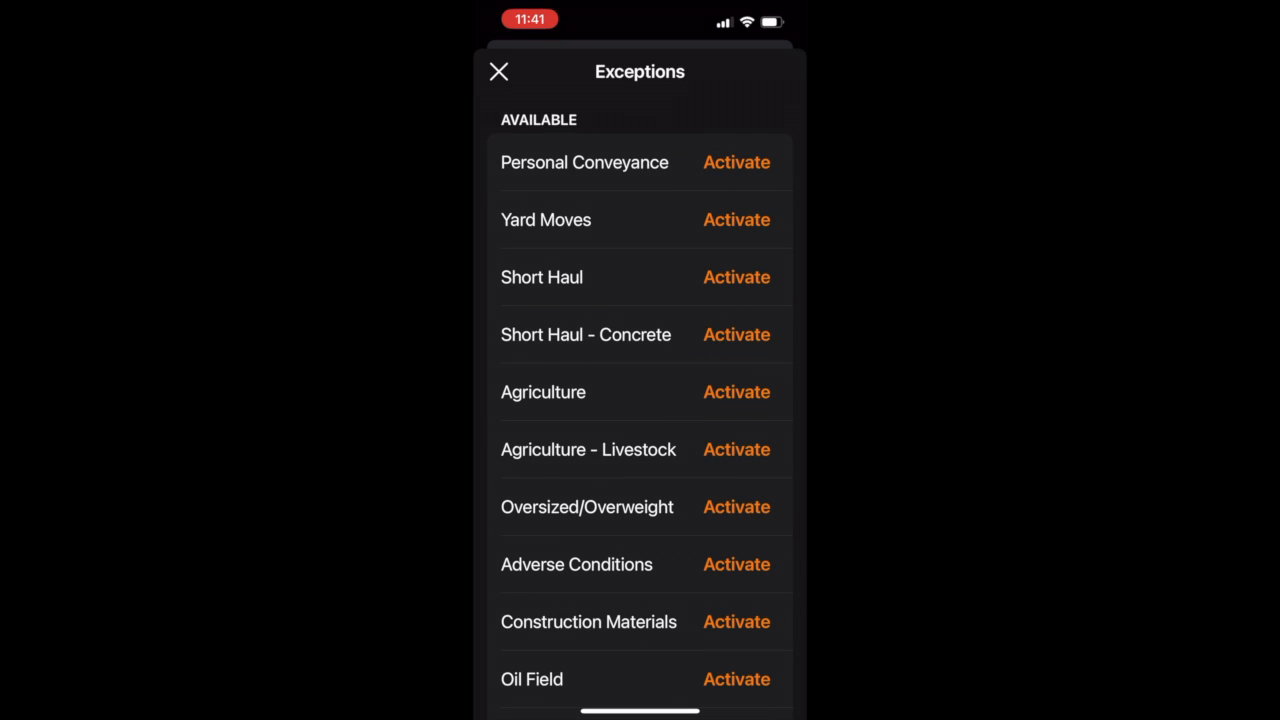
click(736, 162)
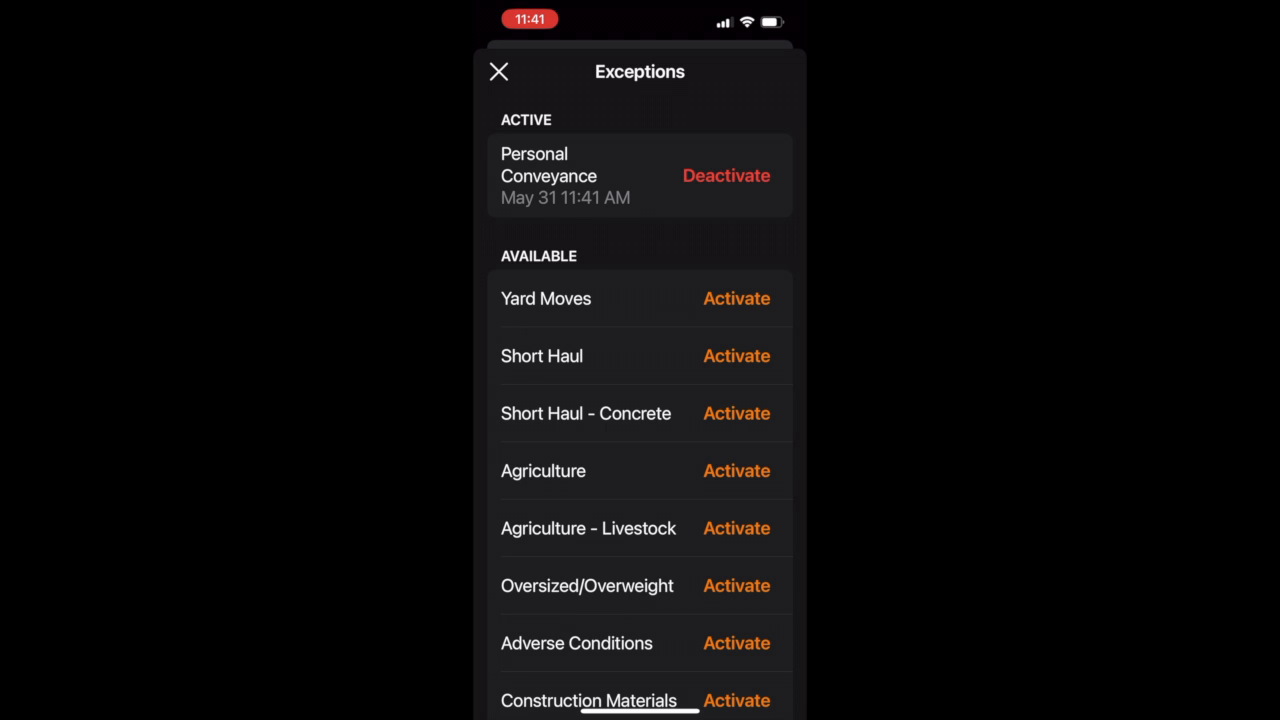
click(499, 71)
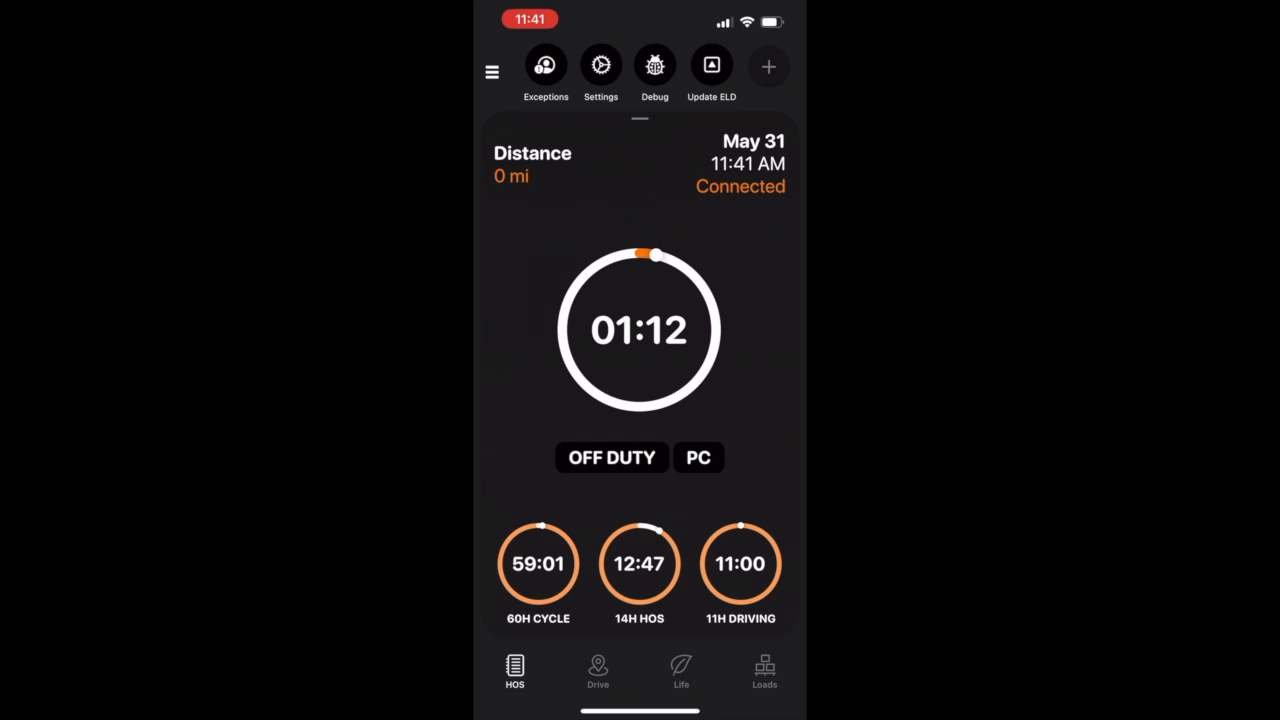
Deactivate the Personal Conveyance exception and close the Exceptions list
click(545, 64)
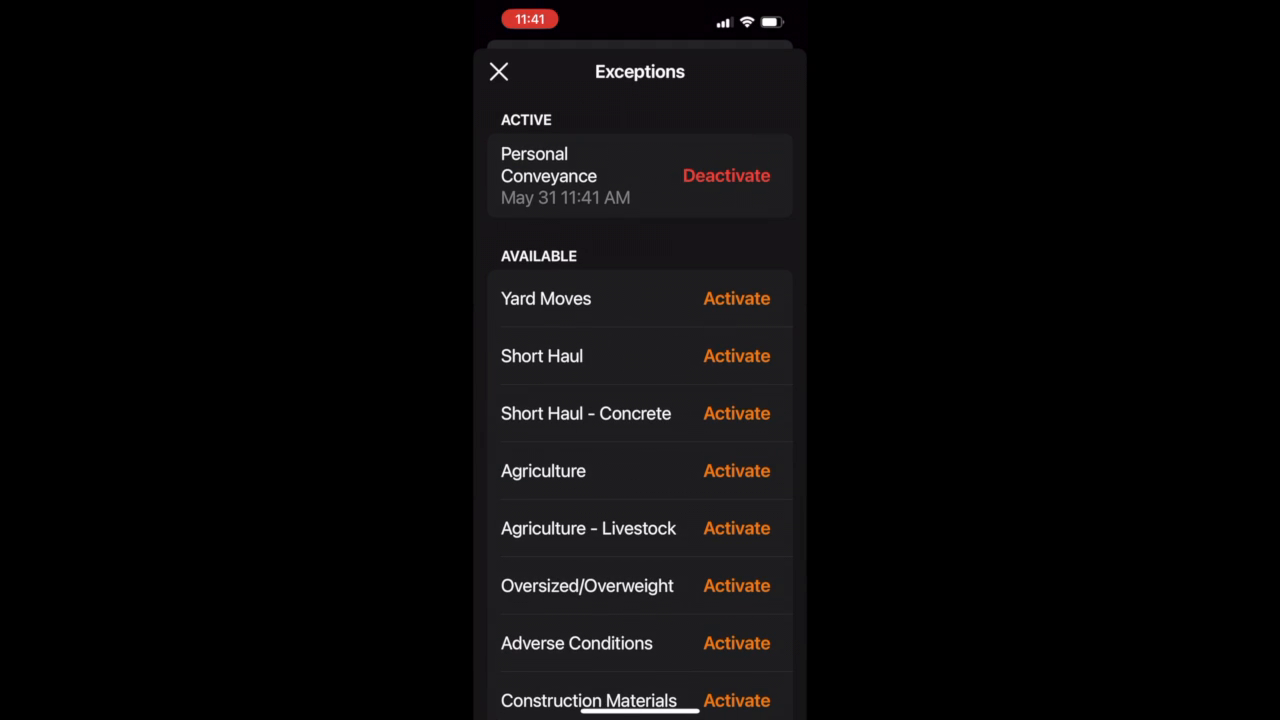
click(726, 175)
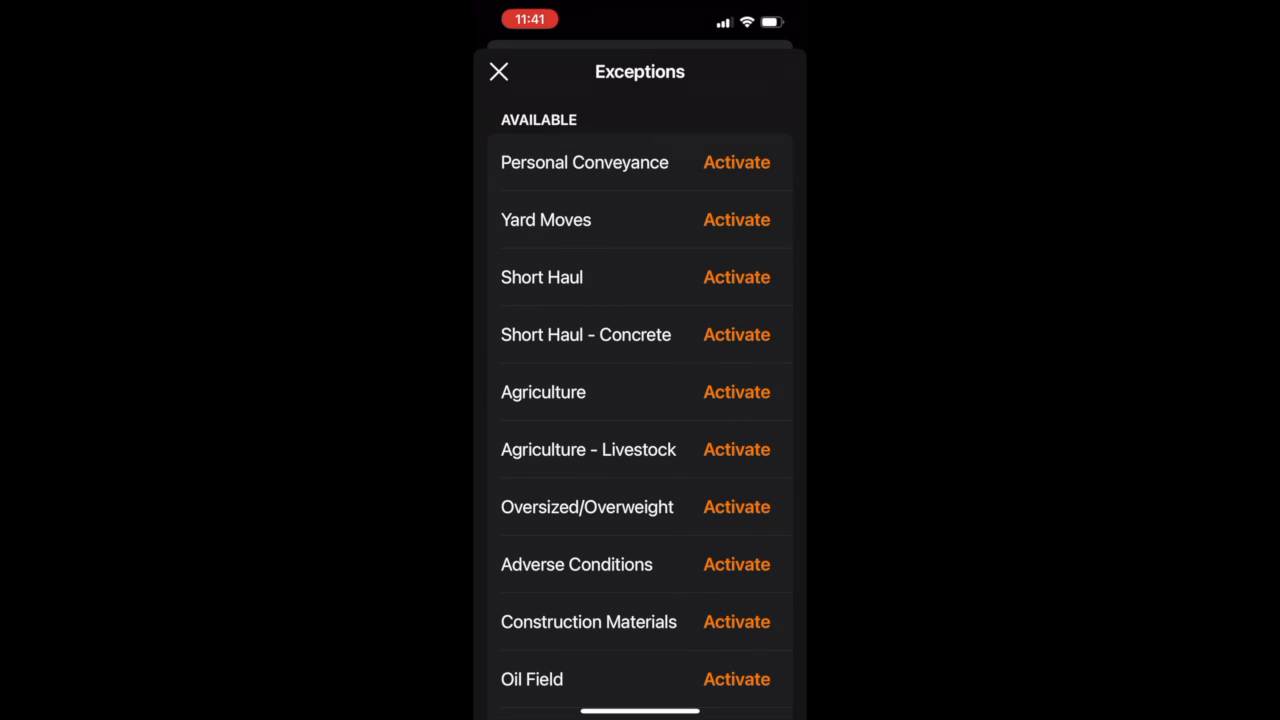
click(499, 71)
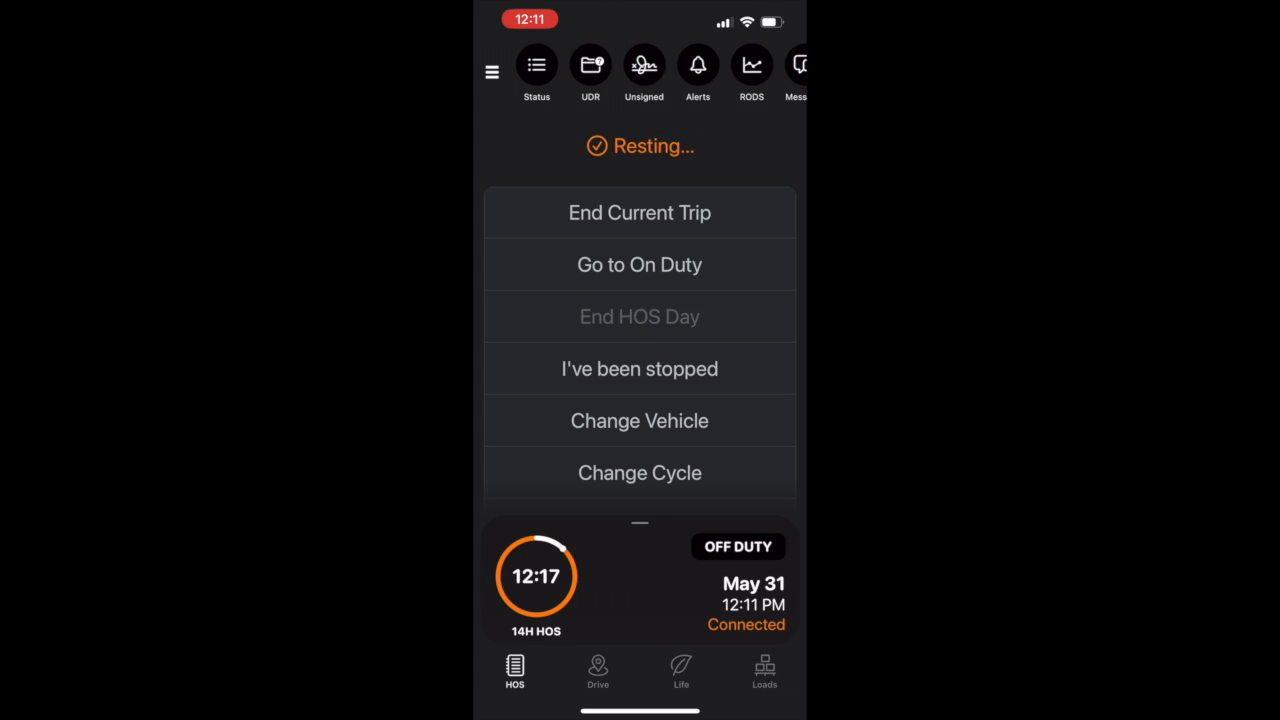
End Truck #49's trip with a no-defect post-trip inspection and certify today's RODS
click(639, 212)
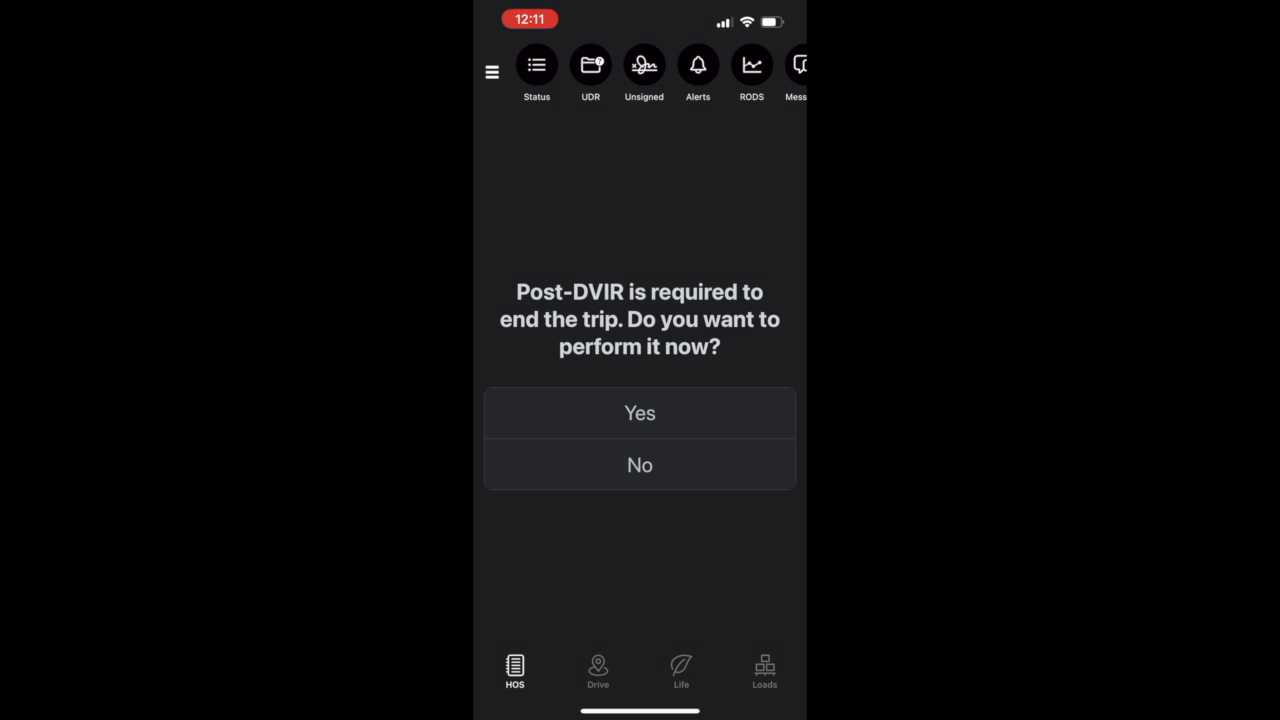
click(639, 413)
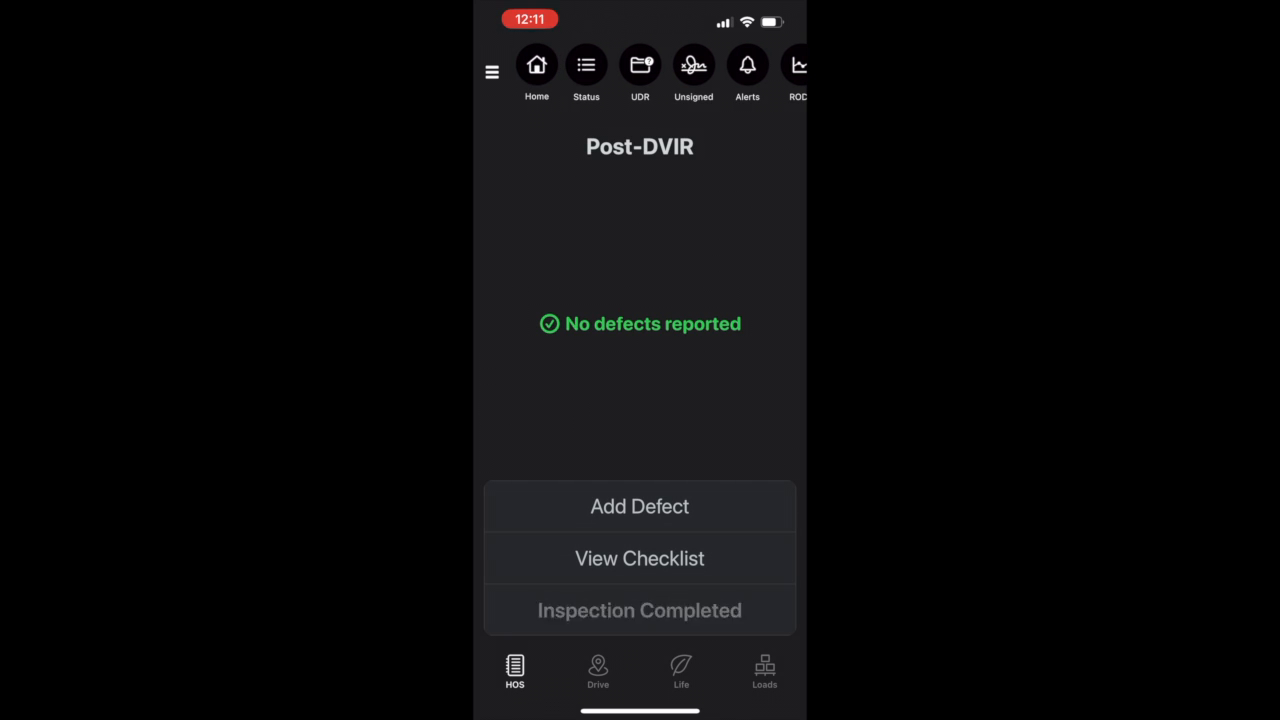
click(639, 610)
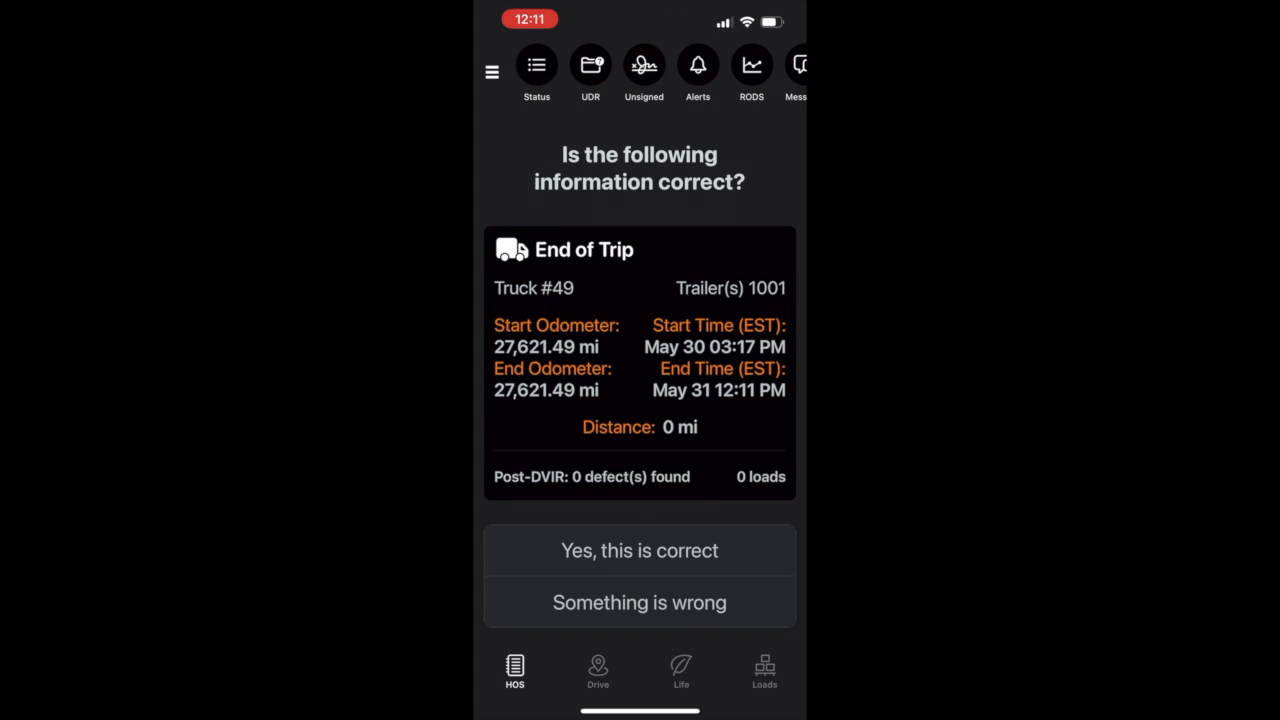
click(639, 550)
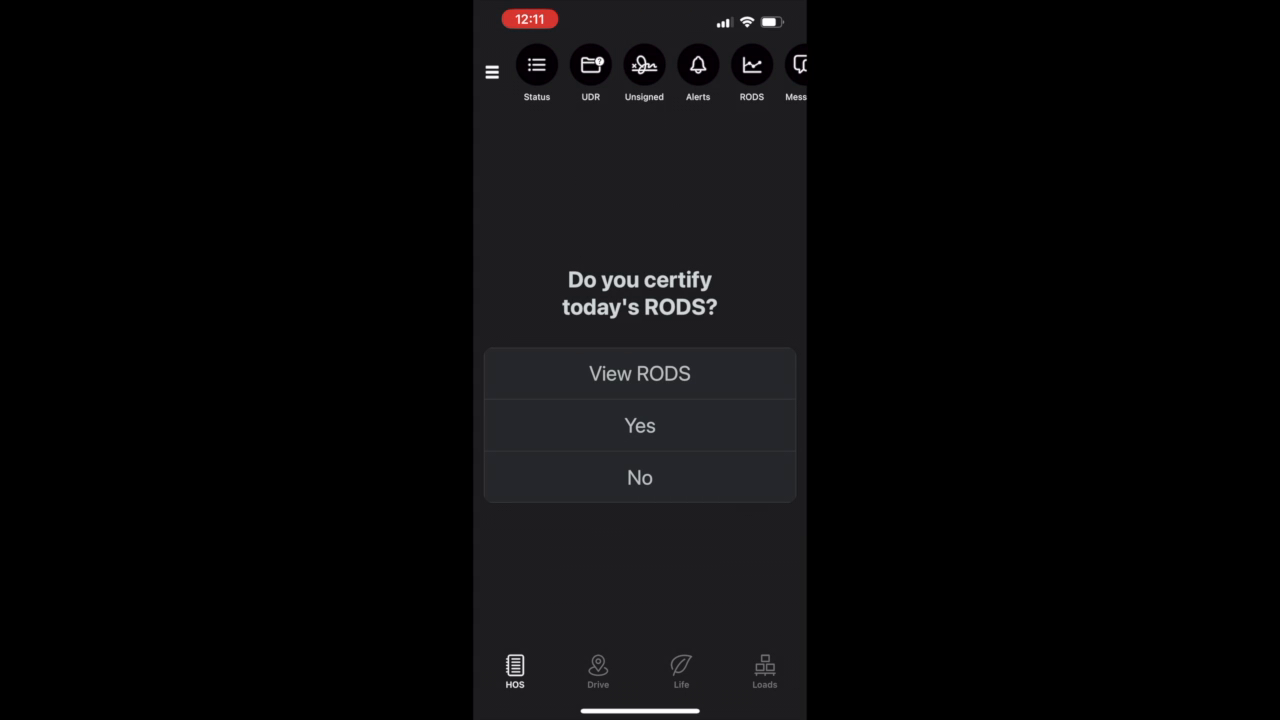
click(639, 425)
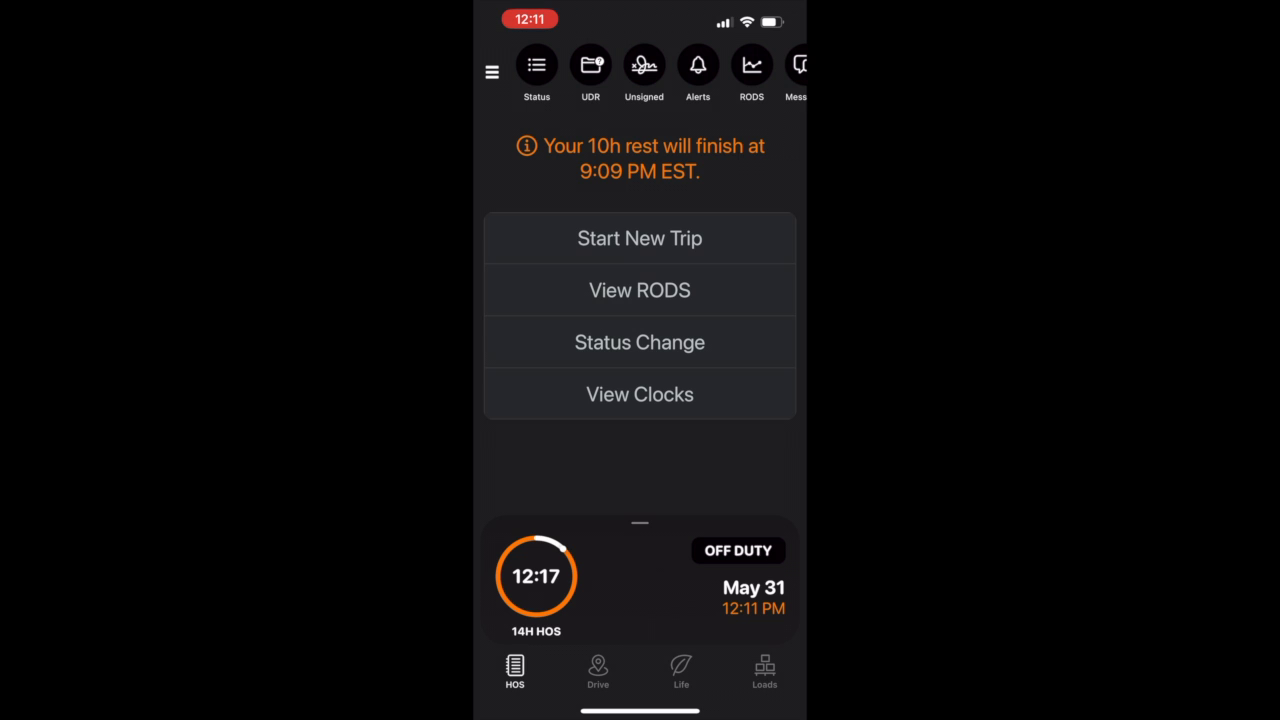
Open the May 31, 2023 RODS timeline and certify the records
click(639, 290)
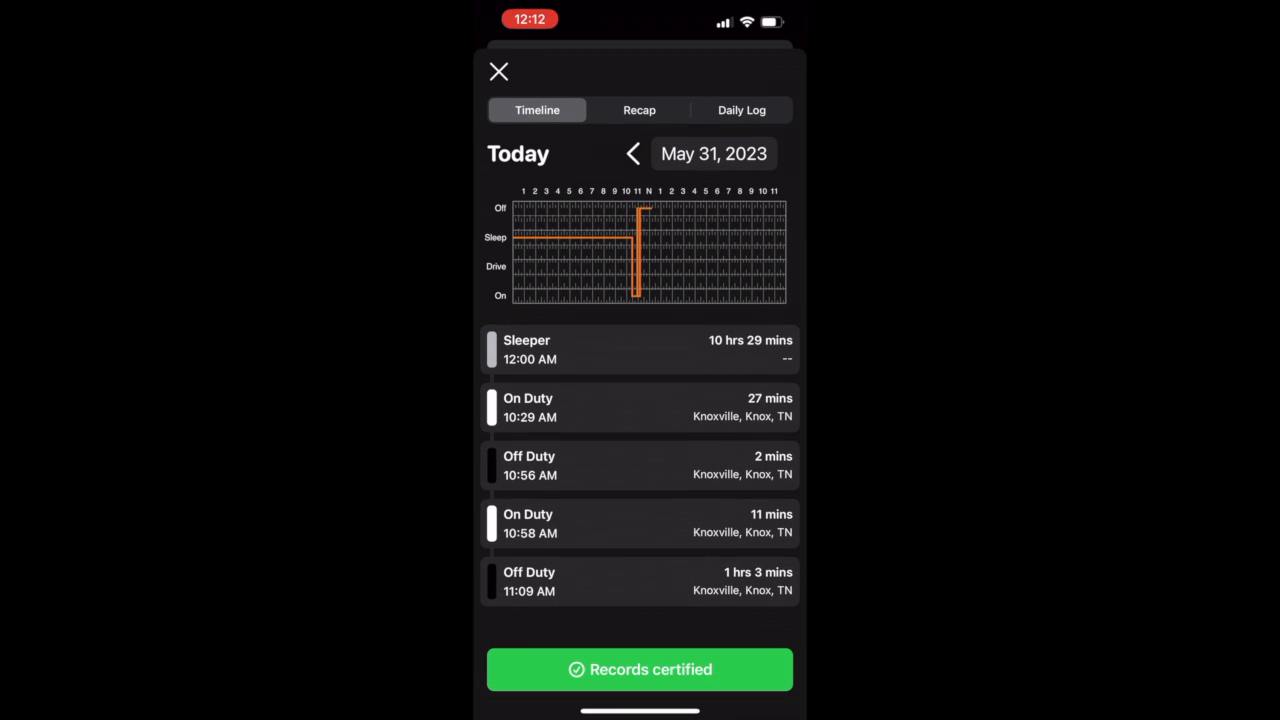
click(639, 669)
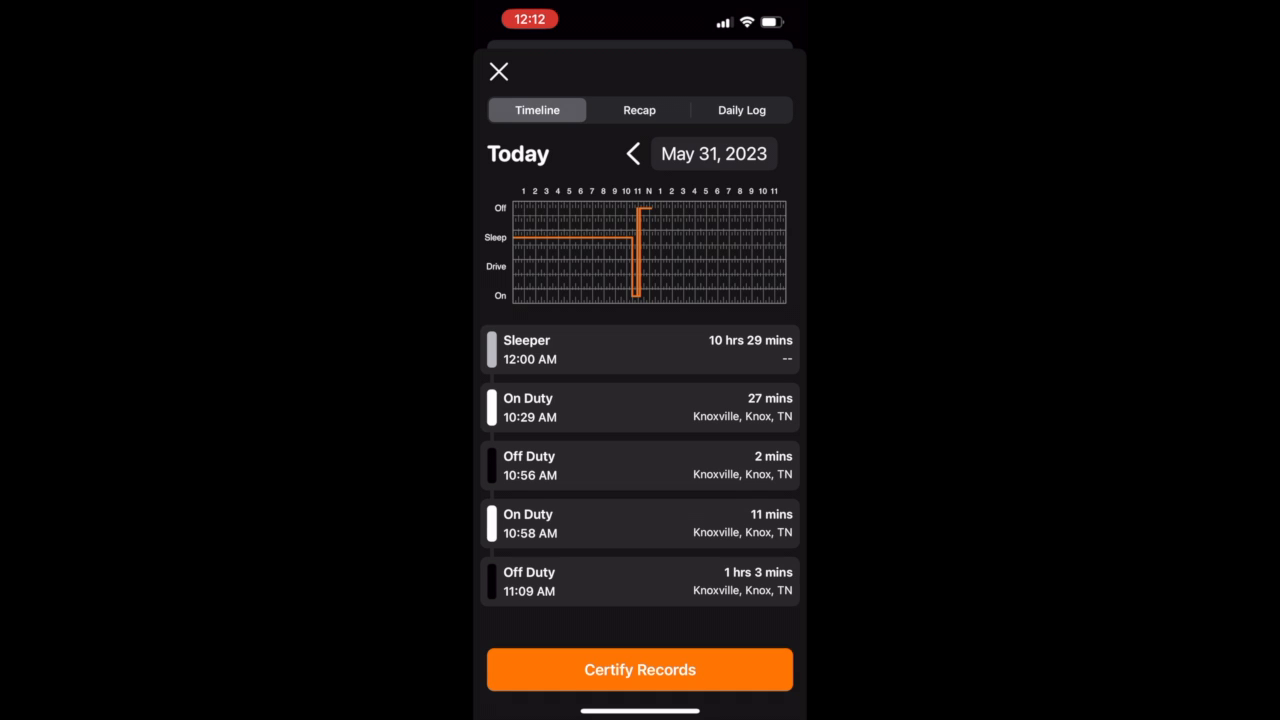
click(639, 669)
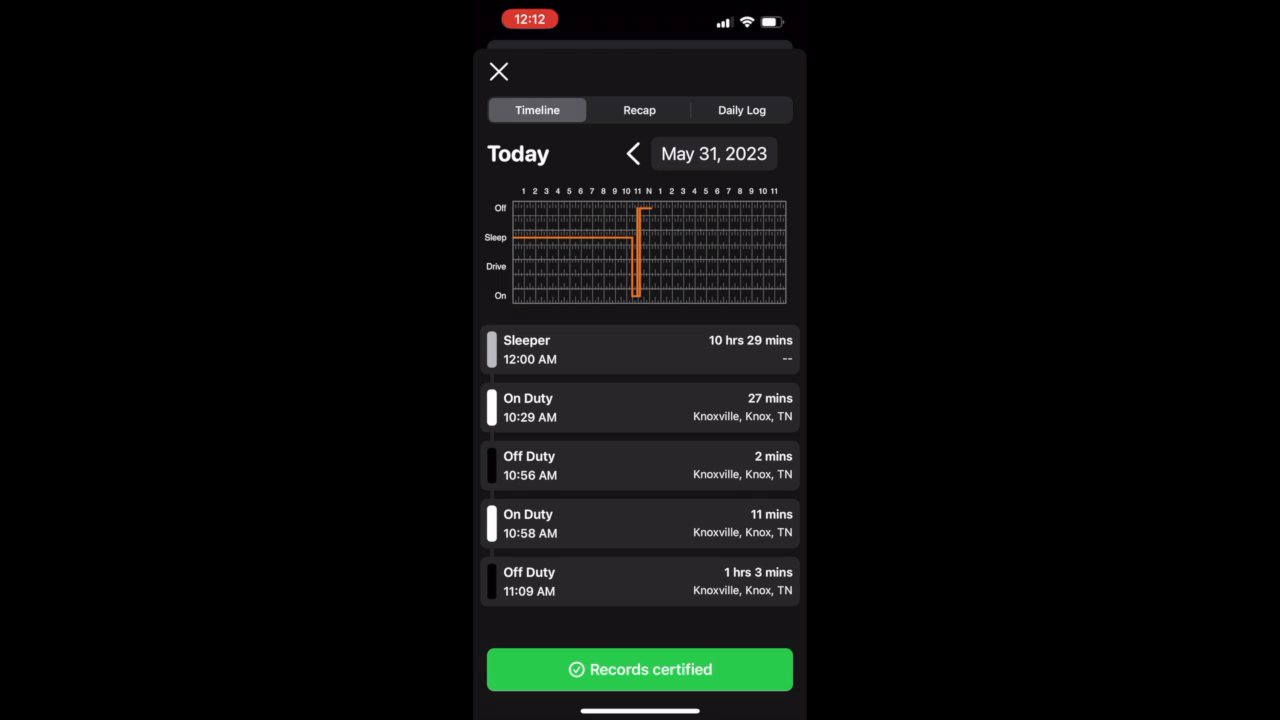